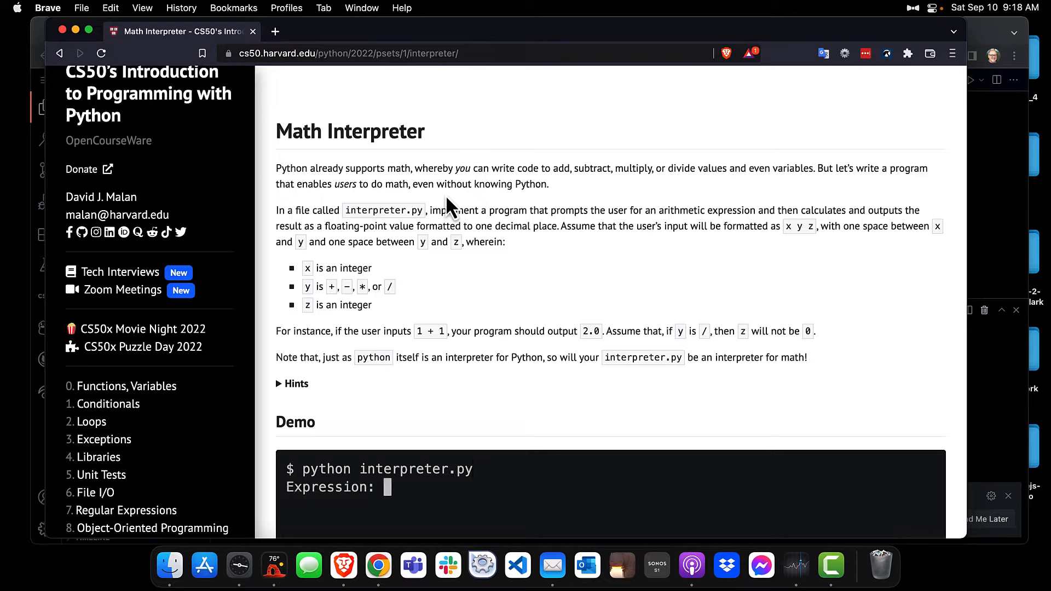
- Read down through Demo, Before You Begin and How to Test, selecting the manual testing steps
text(1 + 1)
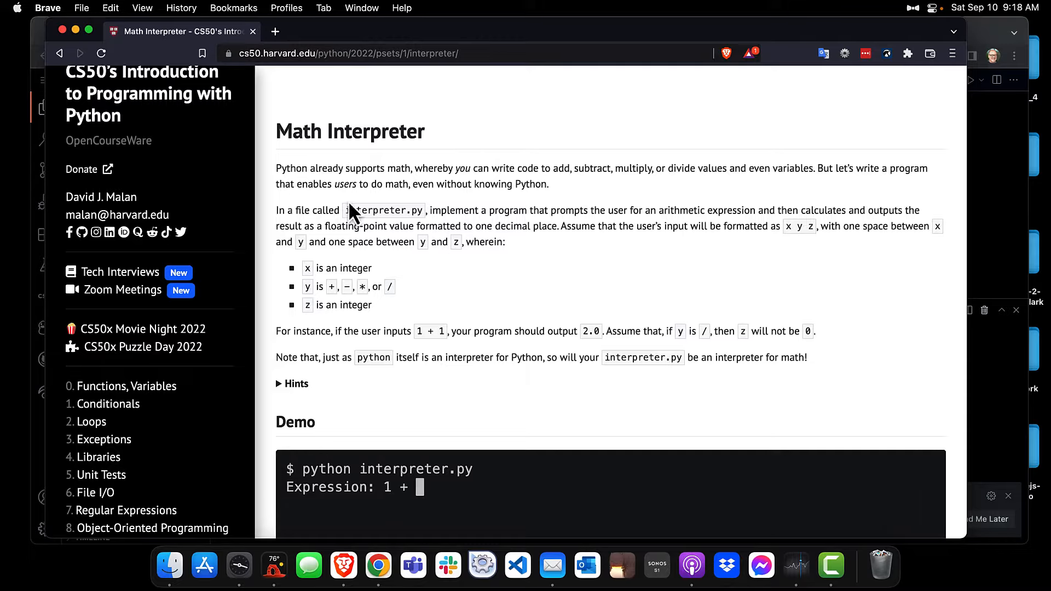
scroll(down, 3)
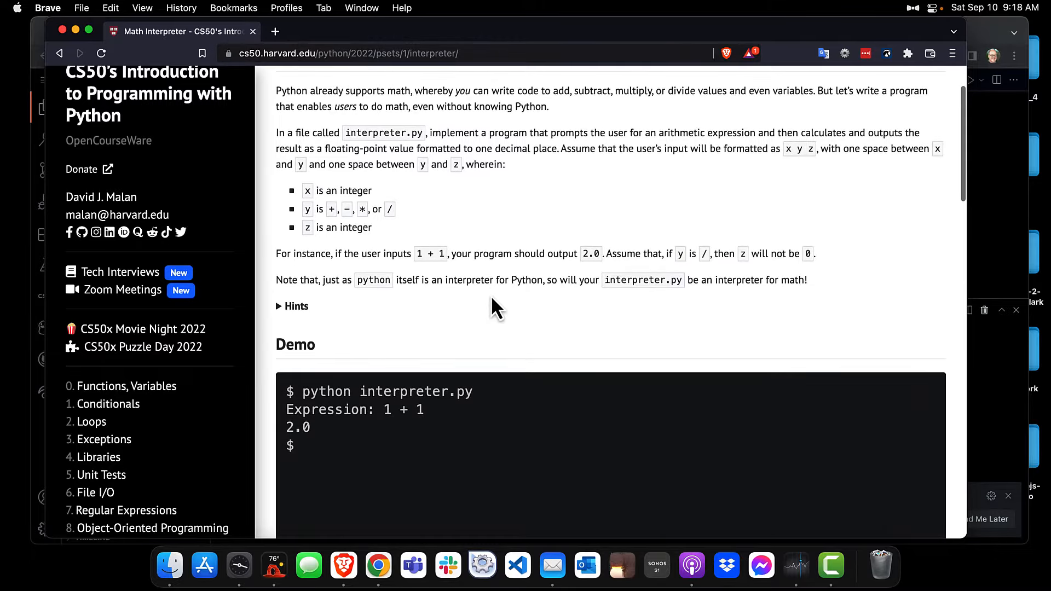
scroll(down, 3)
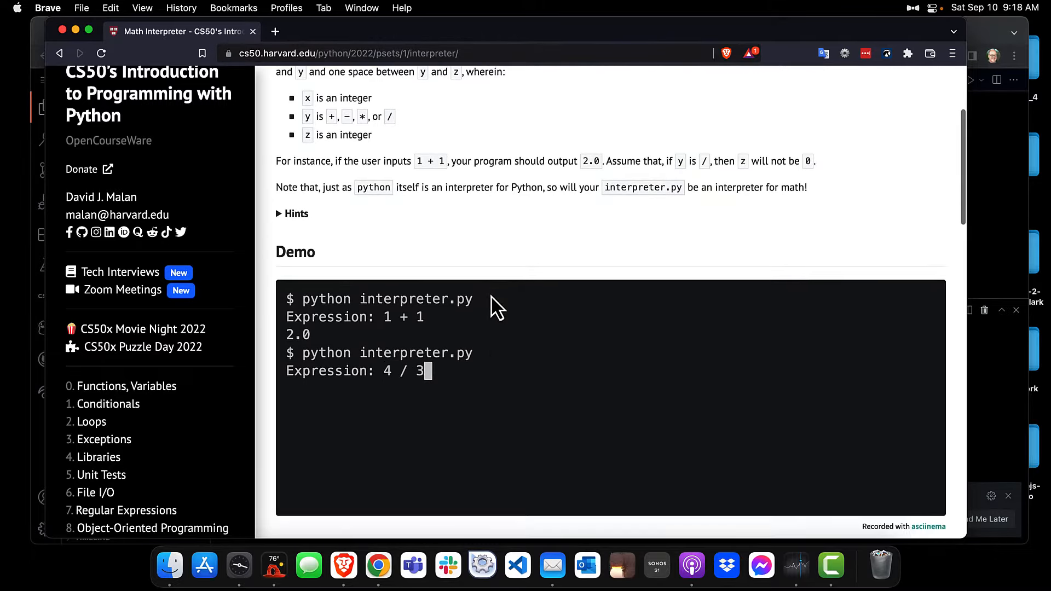
scroll(down, 3)
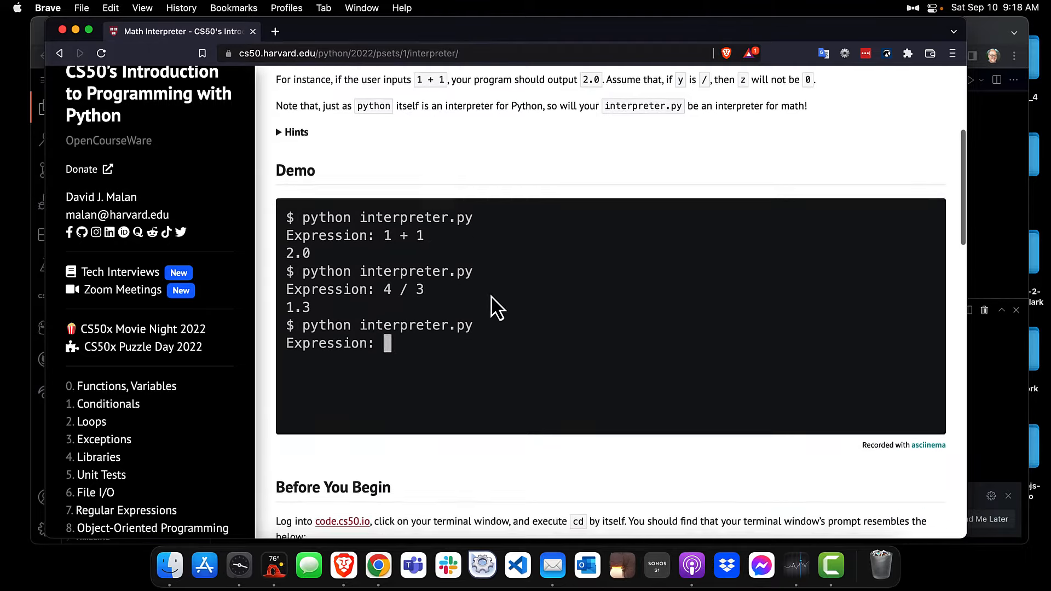
scroll(down, 3)
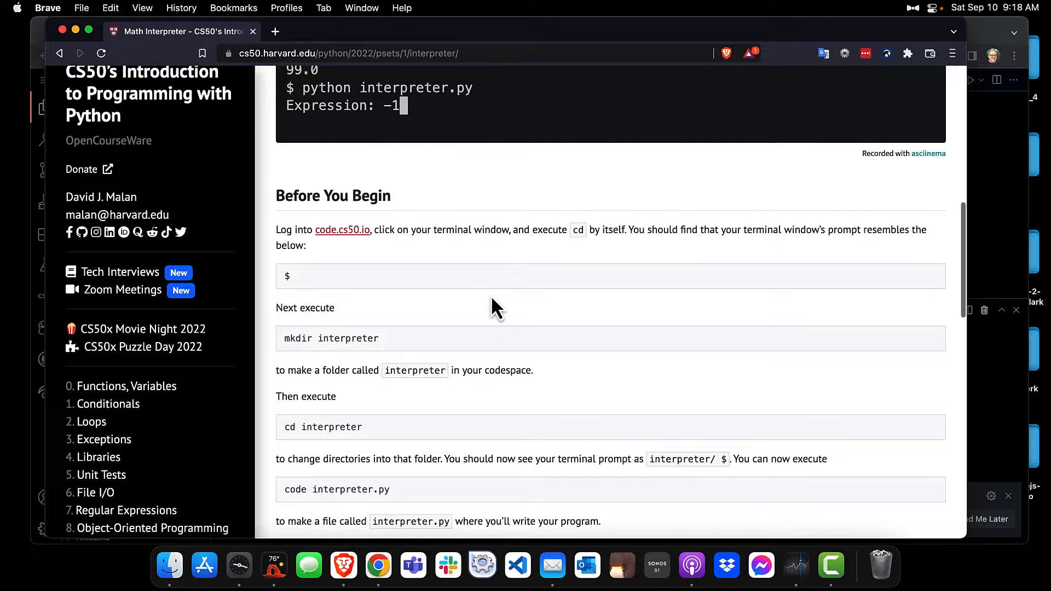
scroll(down, 3)
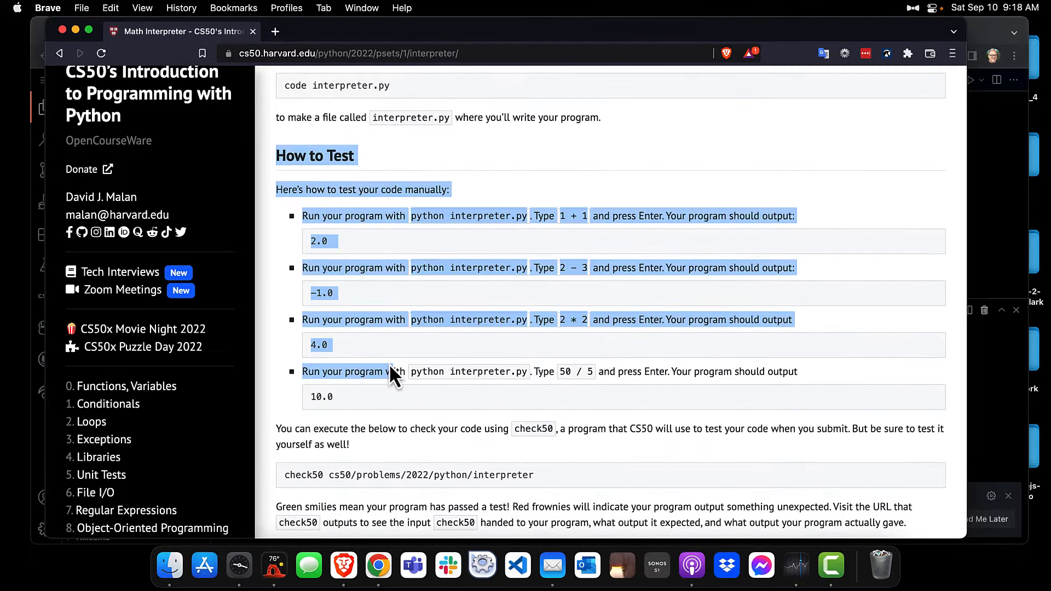
drag(392, 375, 429, 419)
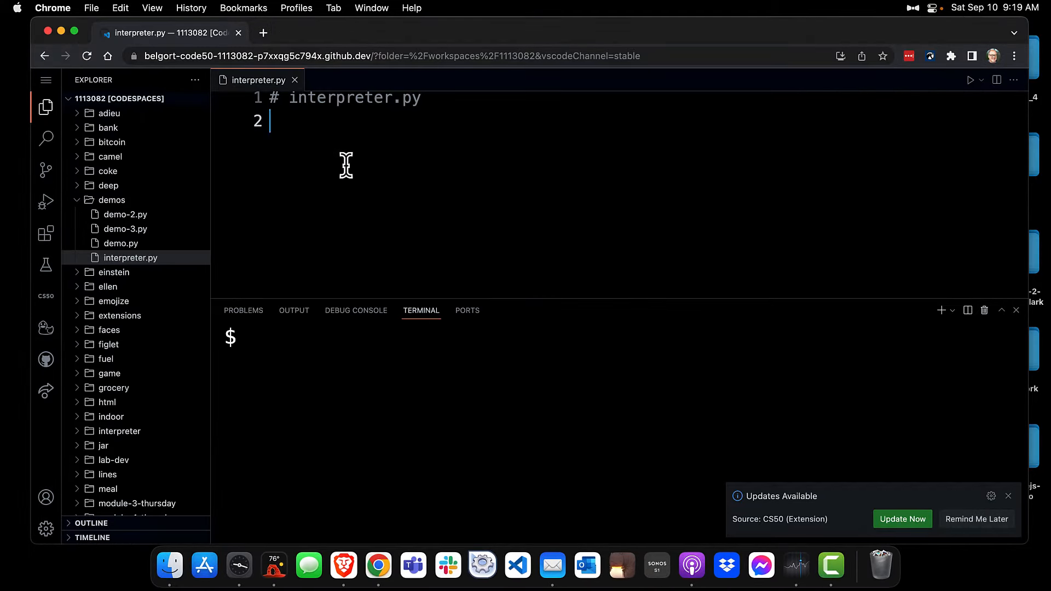
mouse_move(278, 99)
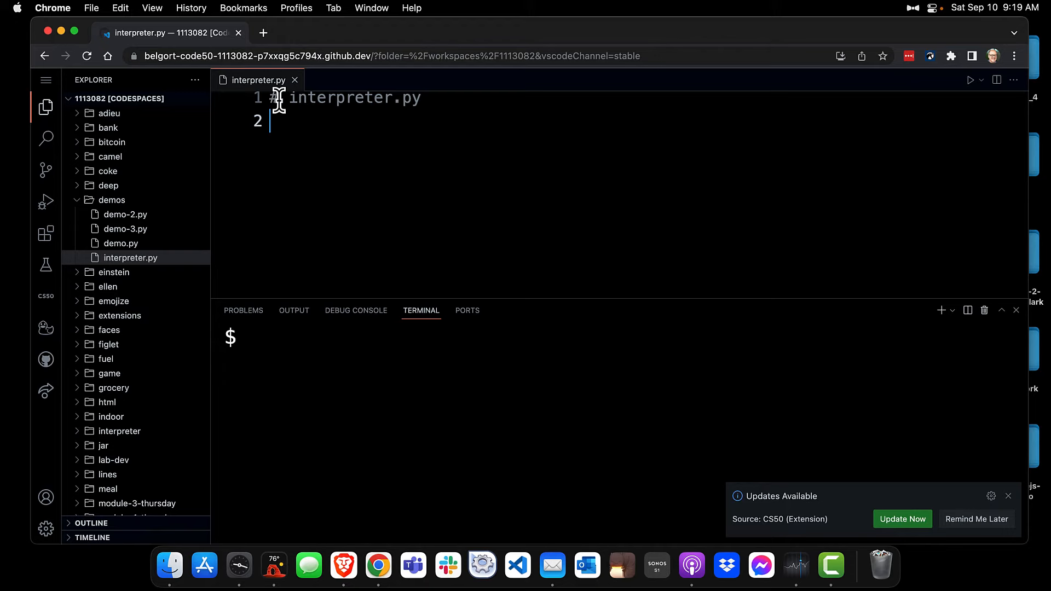
mouse_move(315, 142)
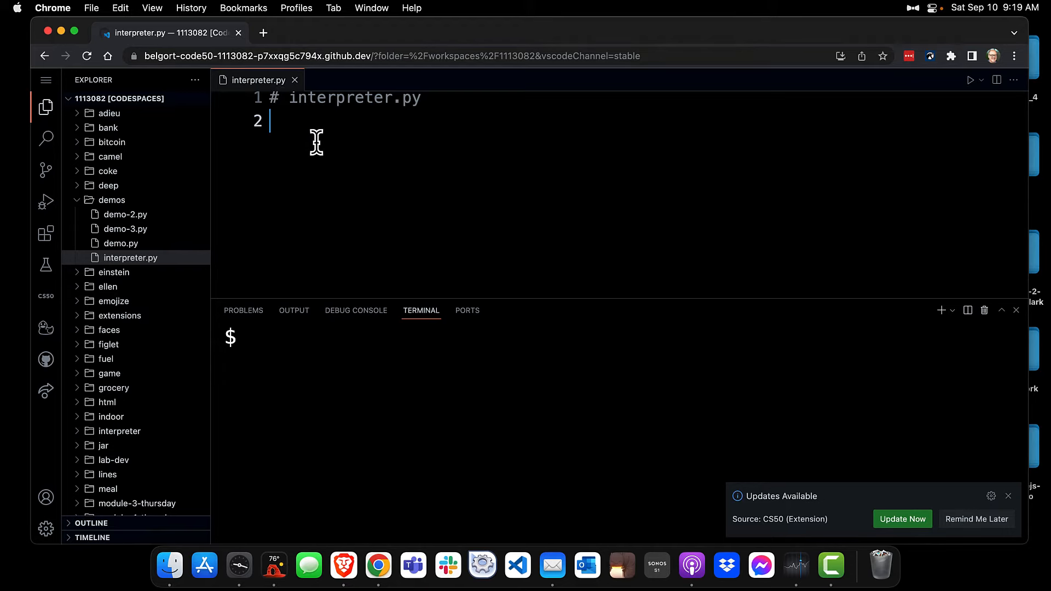
- Start a triple-quoted module docstring titled 'IPO Inputs, Processes and Outputs' below the file name comment
key(enter)
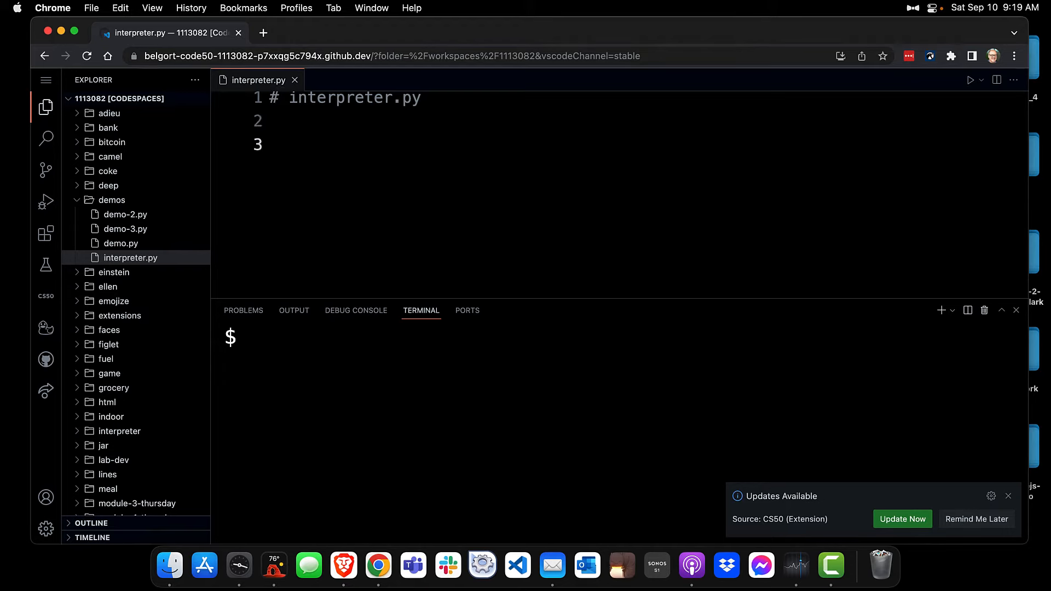
text("""""")
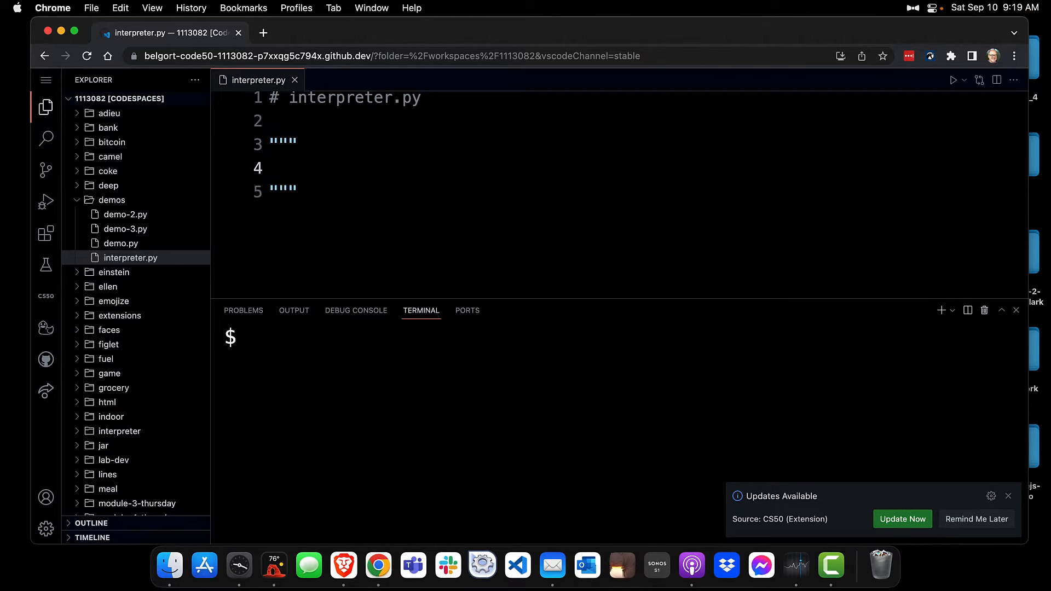
text(IPO =)
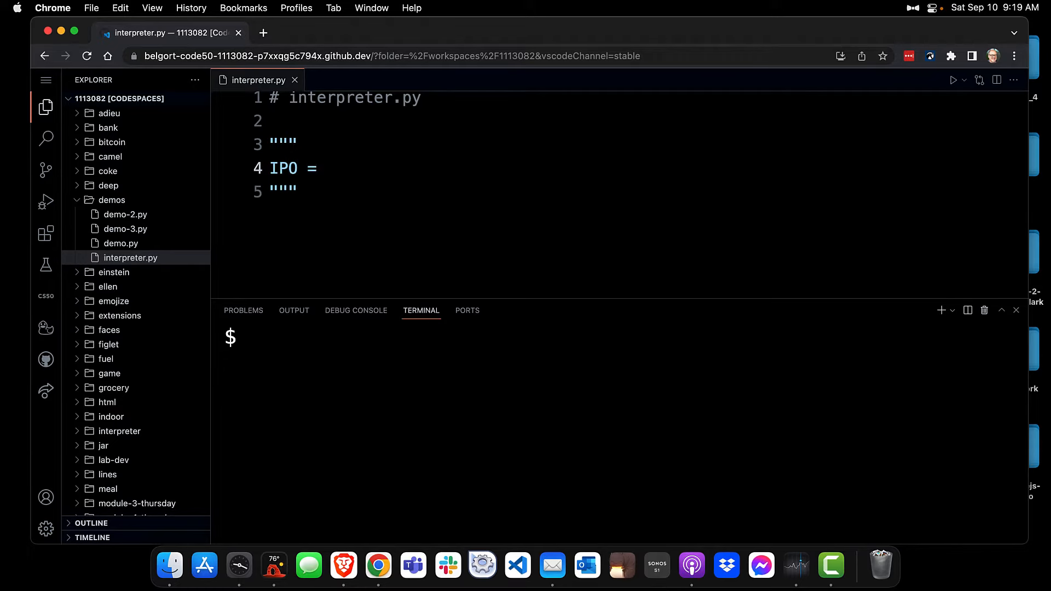
text(Inputs,)
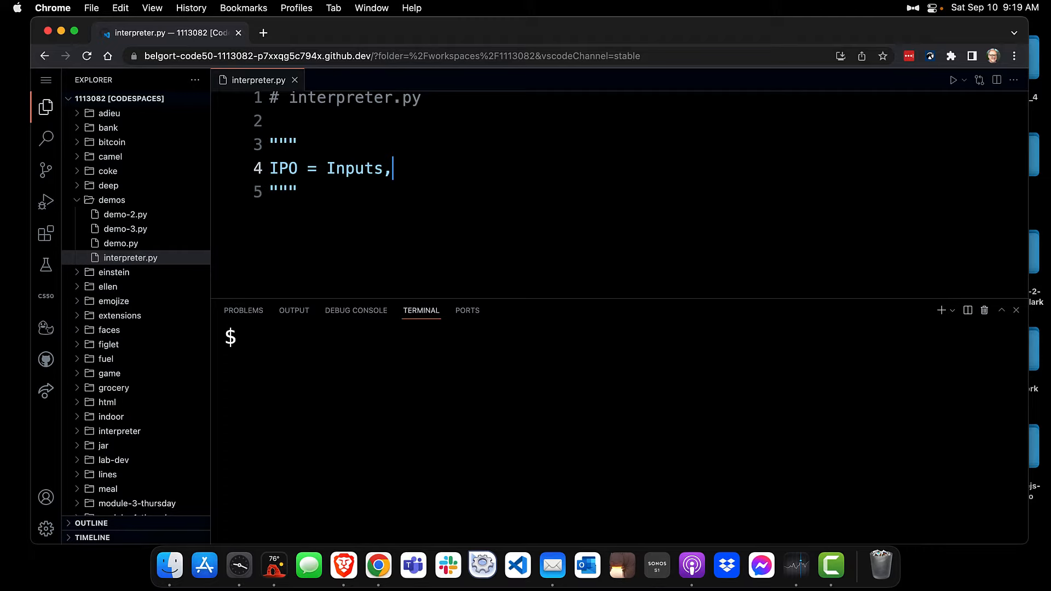
text(Processes)
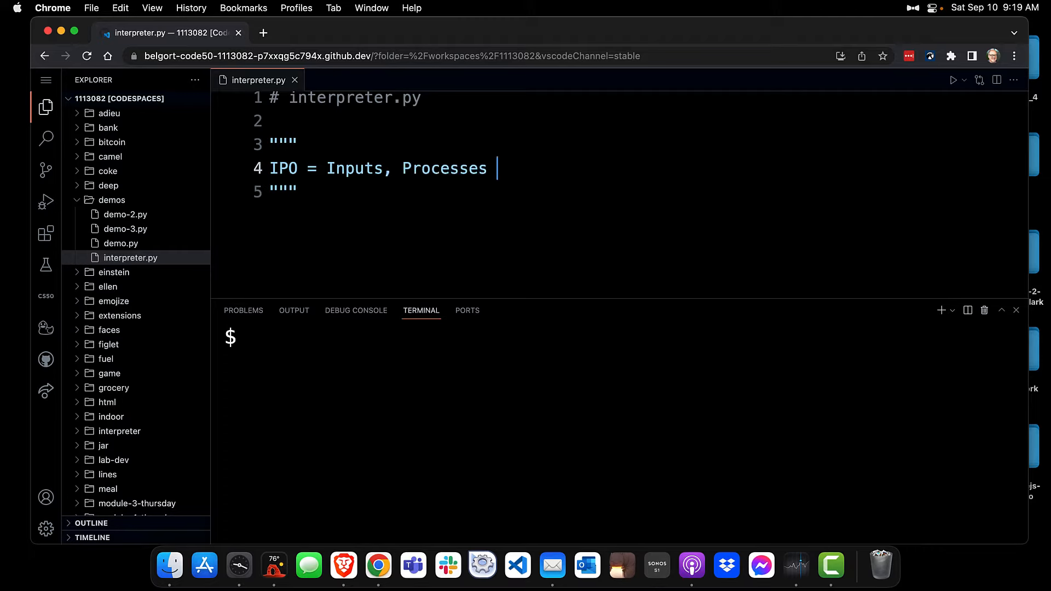
text(and Outputs)
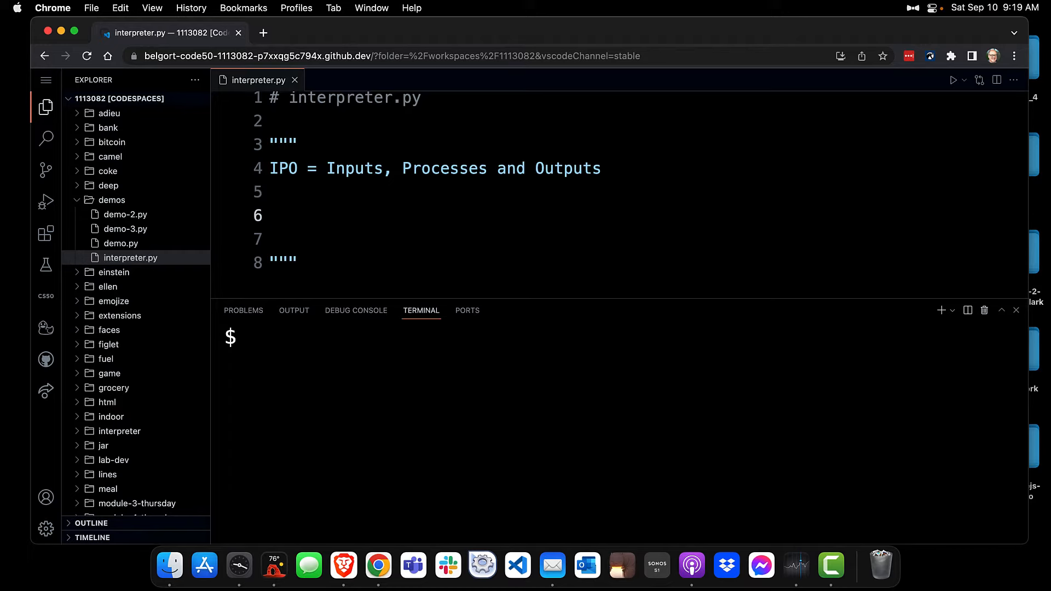
mouse_move(316, 141)
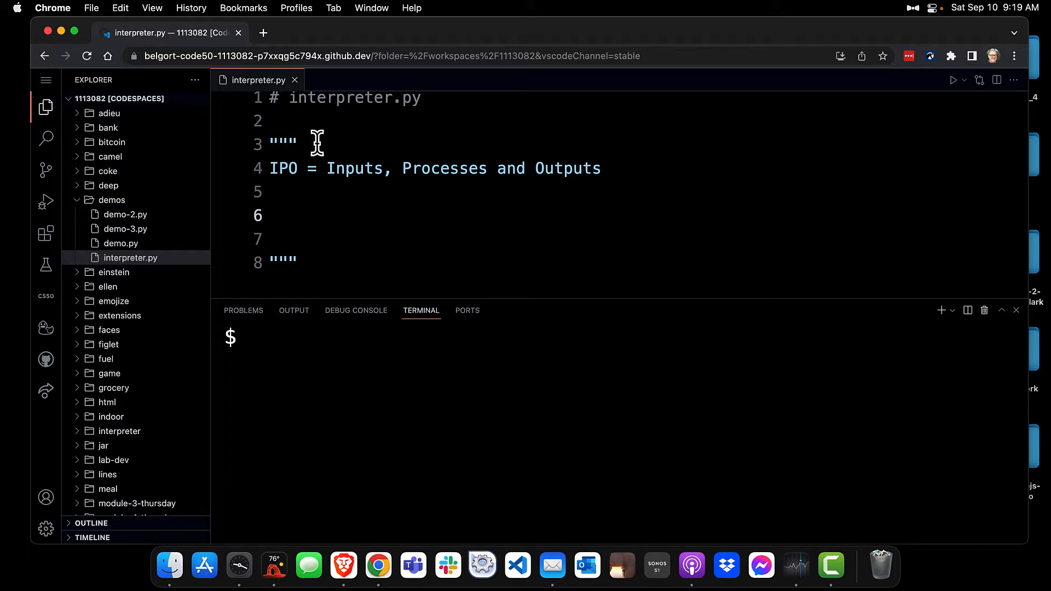
- Add 'Inputs:' and 'Processes or functions:' headings with dash placeholder lines beneath them
text(j)
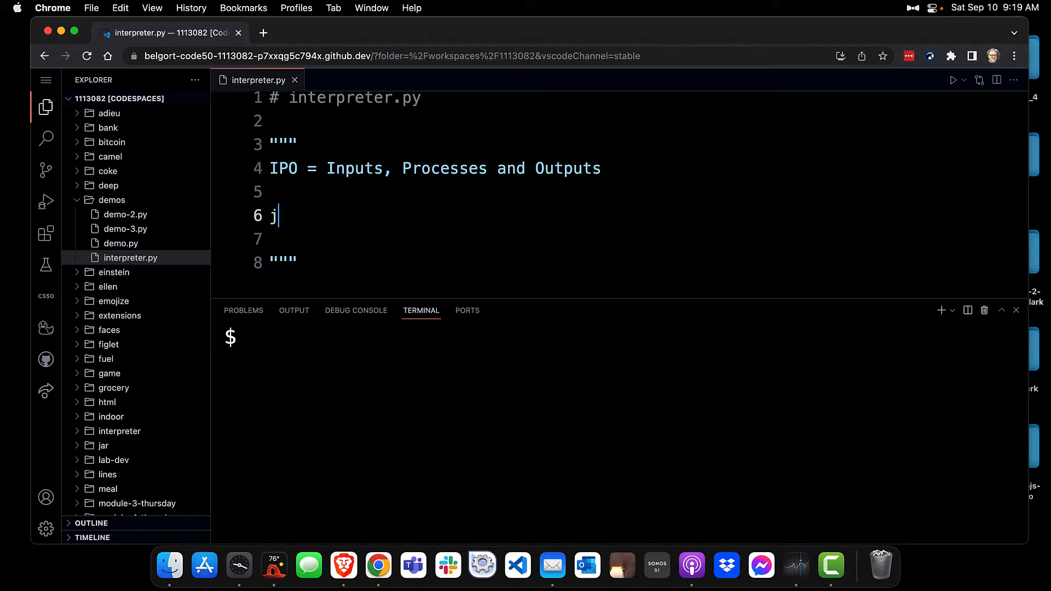
text(In)
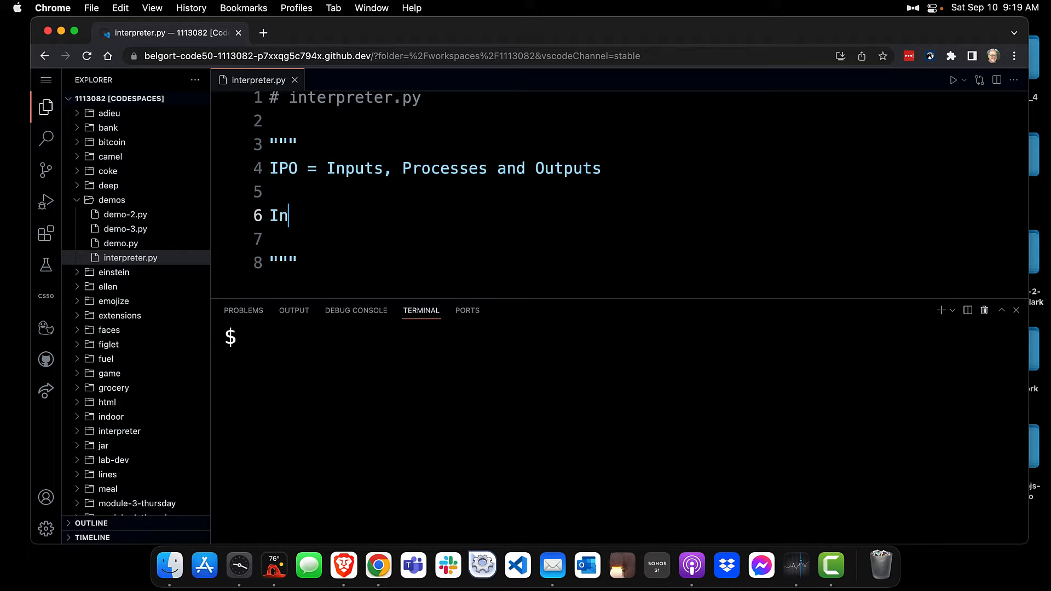
text(puts:)
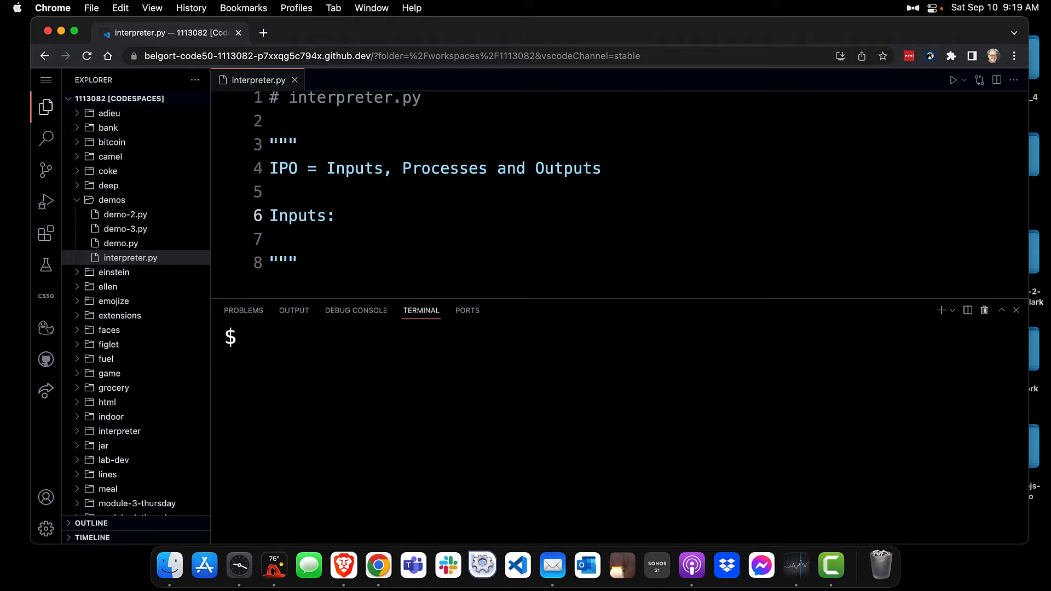
key(enter)
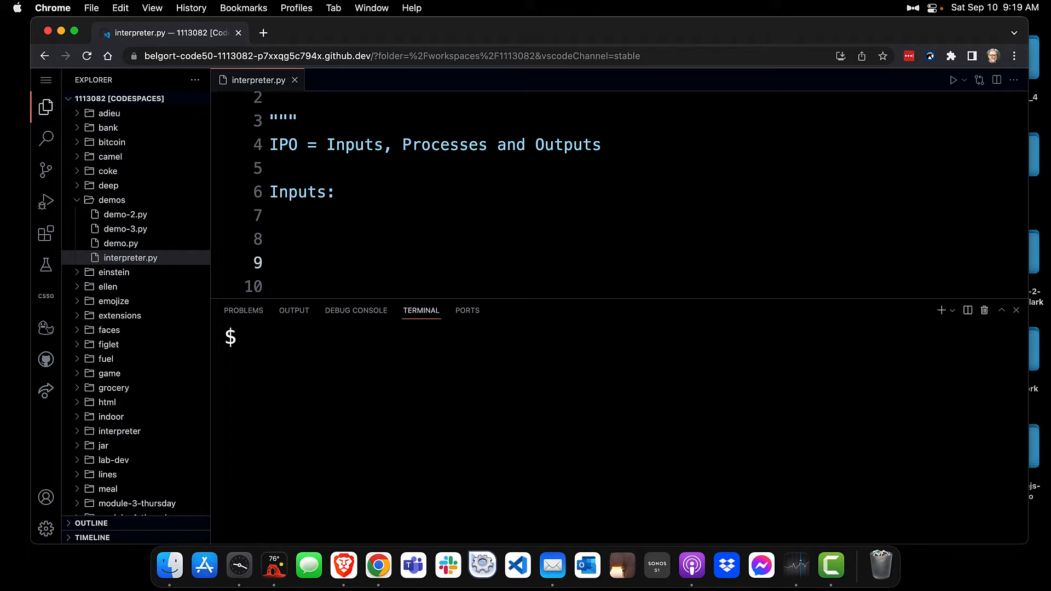
text(Proce)
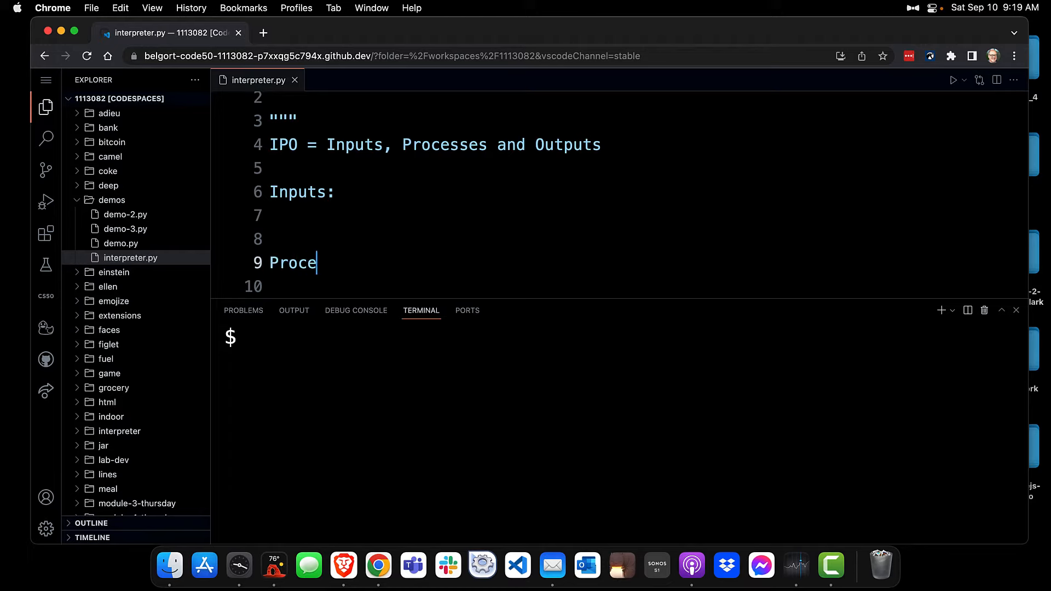
text(sses or f)
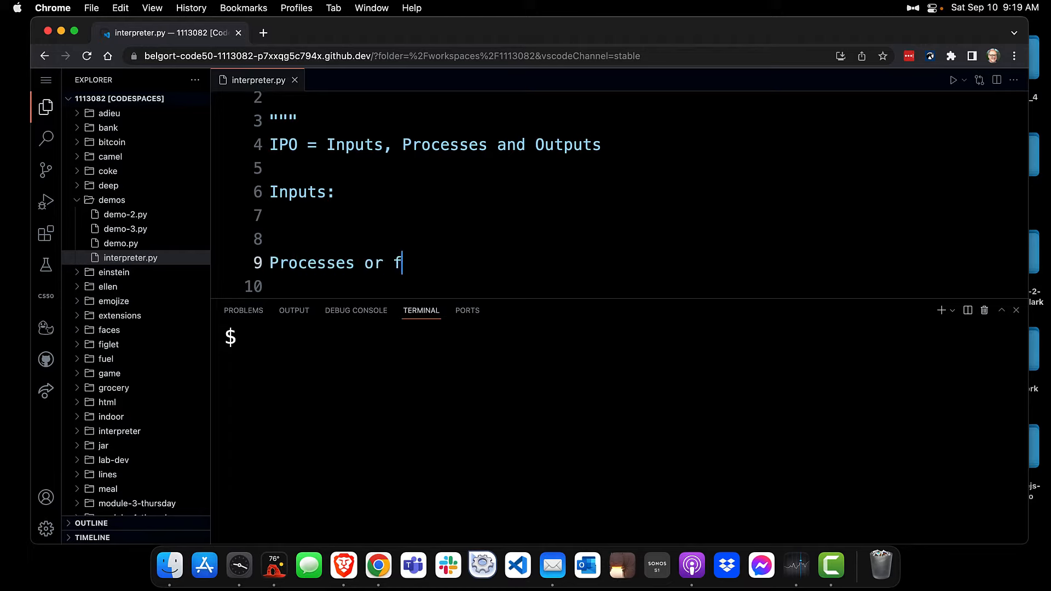
text(unctions)
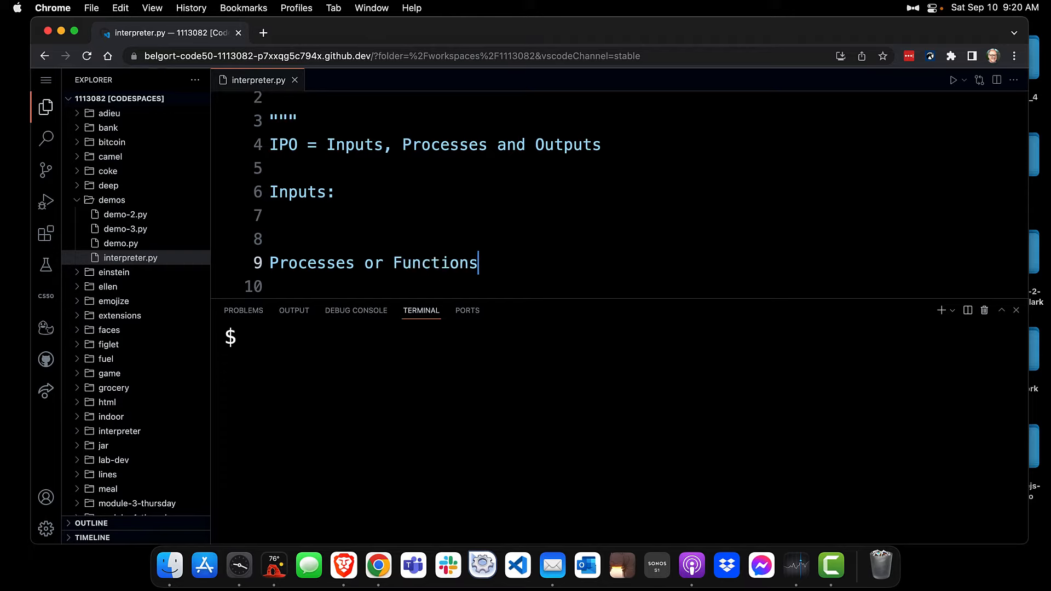
text(:)
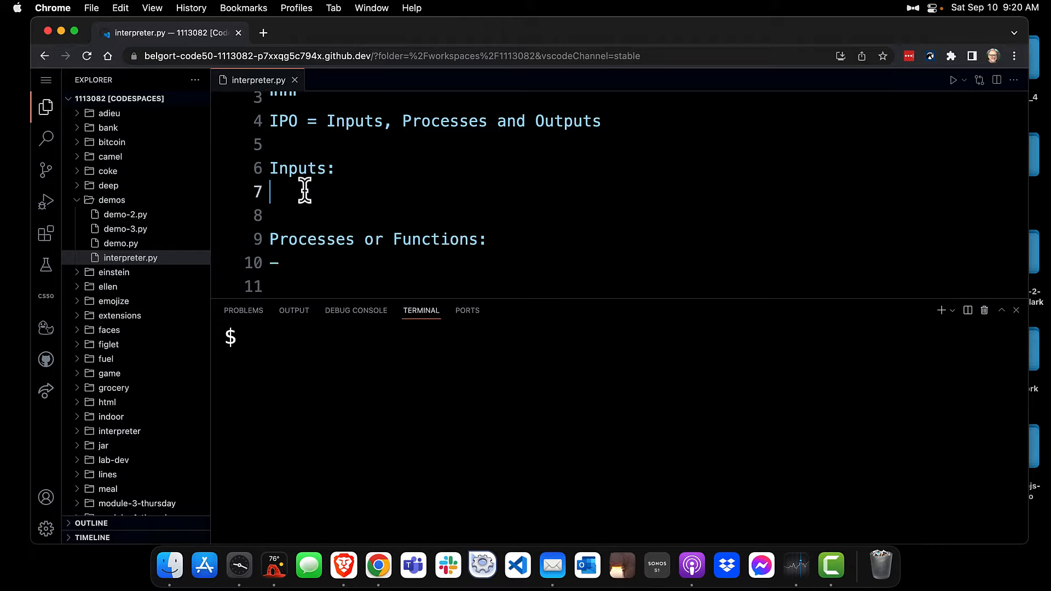
text(-)
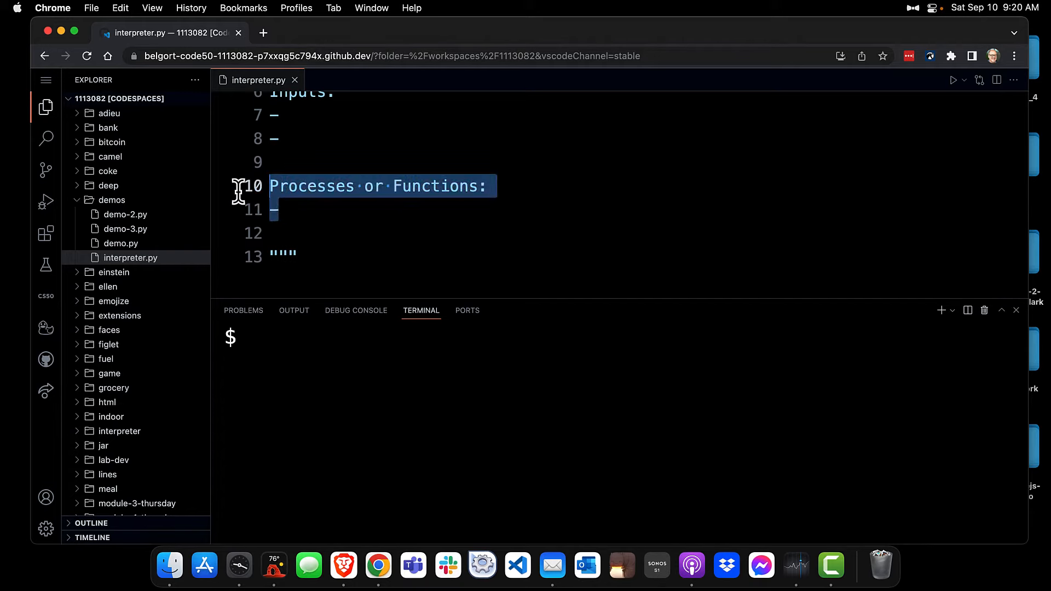
mouse_move(354, 249)
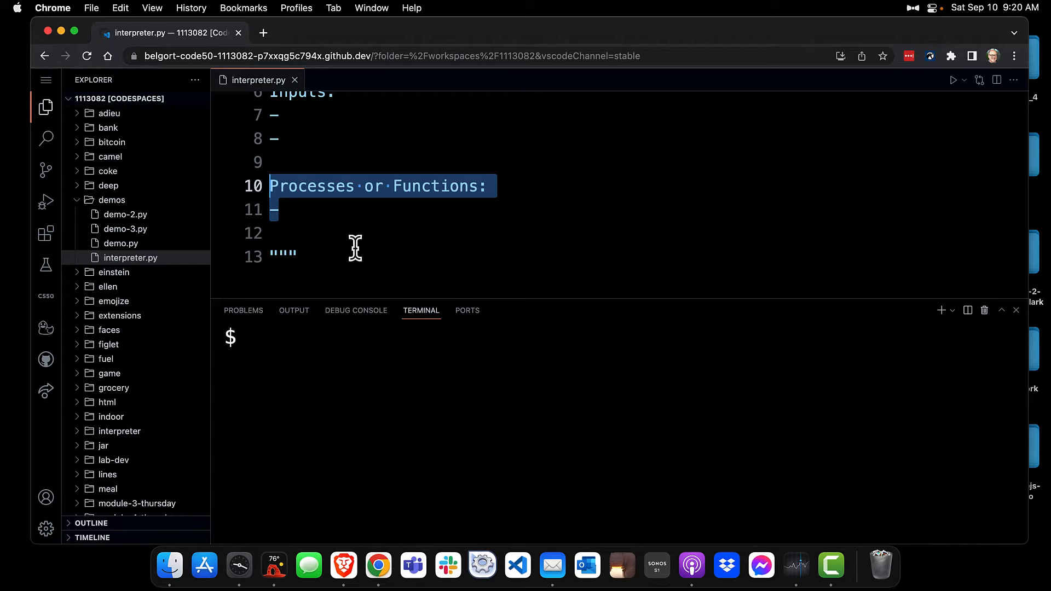
- Add an 'Outputs:' heading before the closing triple quotes
key(enter)
text(-)
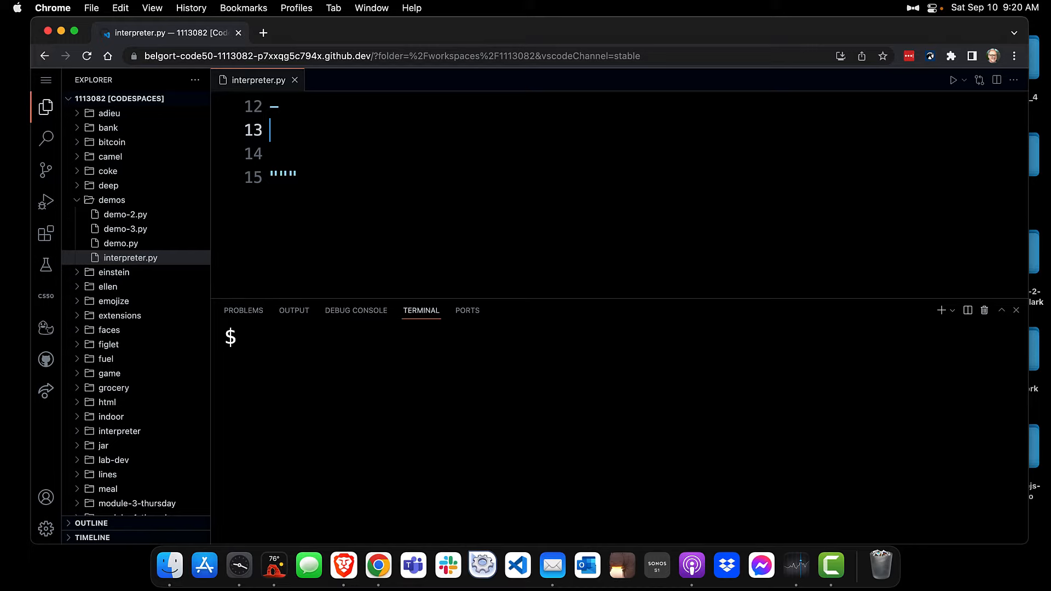
text(Outputs)
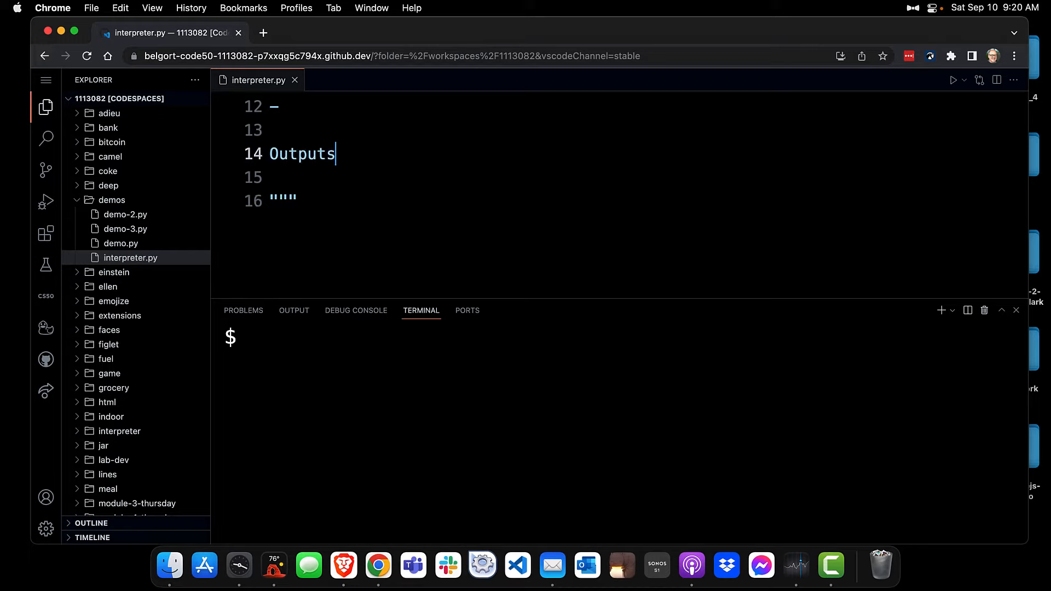
text(:)
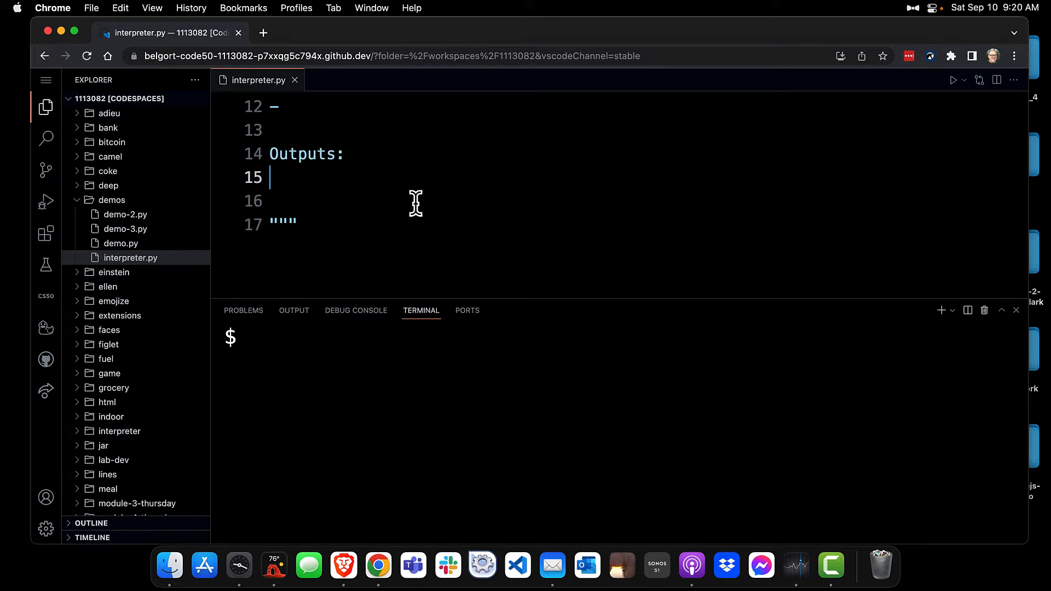
mouse_move(343, 566)
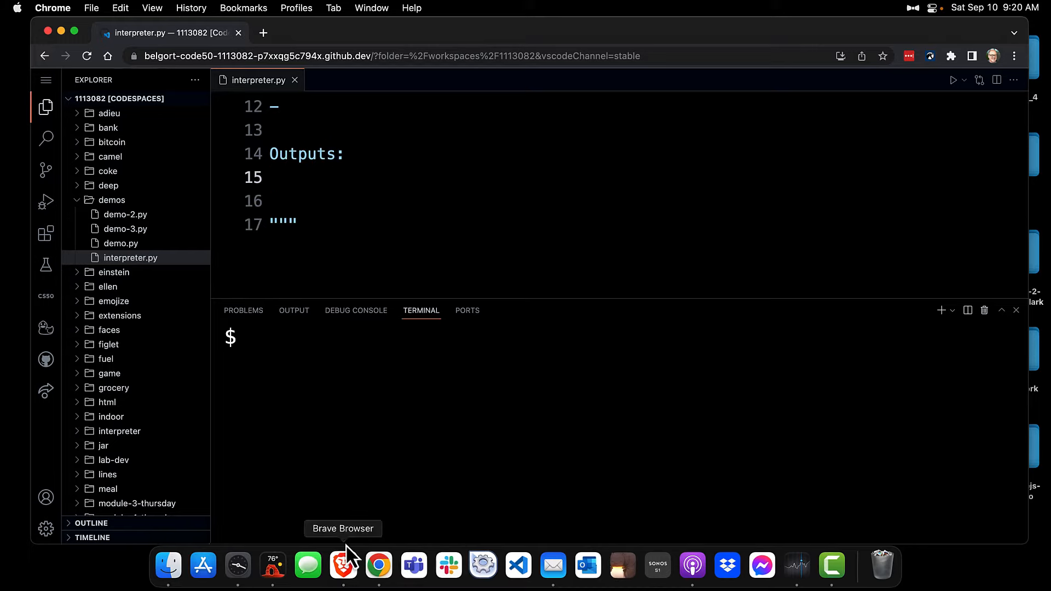
click(343, 565)
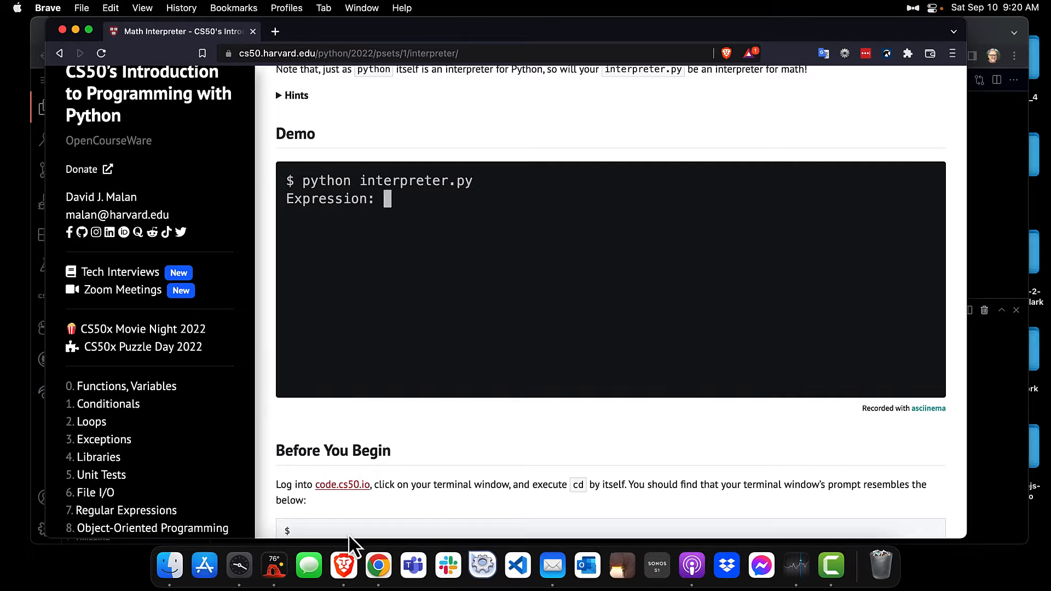
click(378, 565)
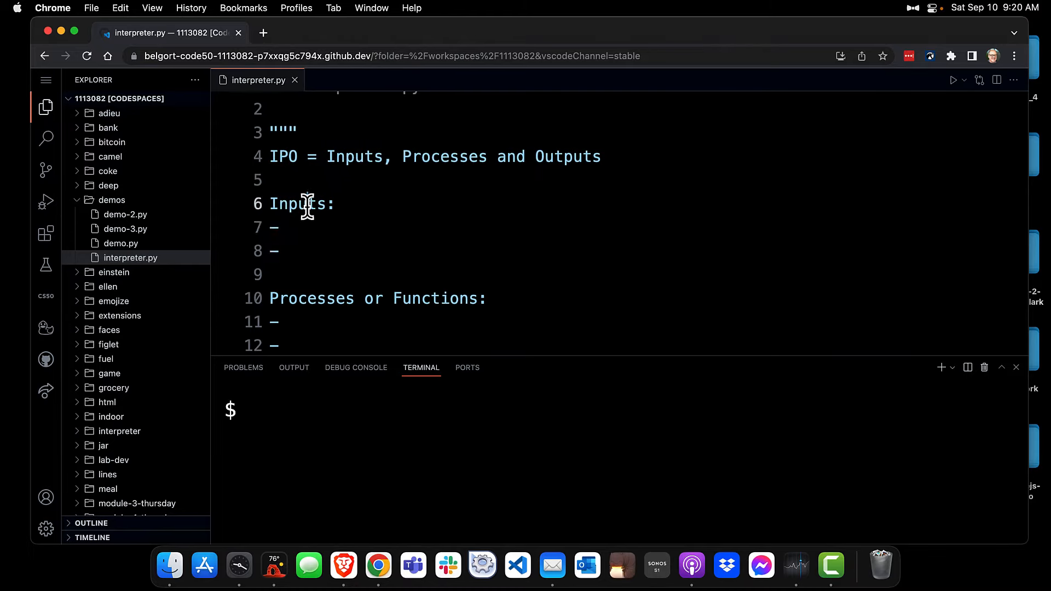
- Define main() with its own docstring holding an 'Inputs:' heading and dash placeholders
scroll(down, 3)
text(def mai)
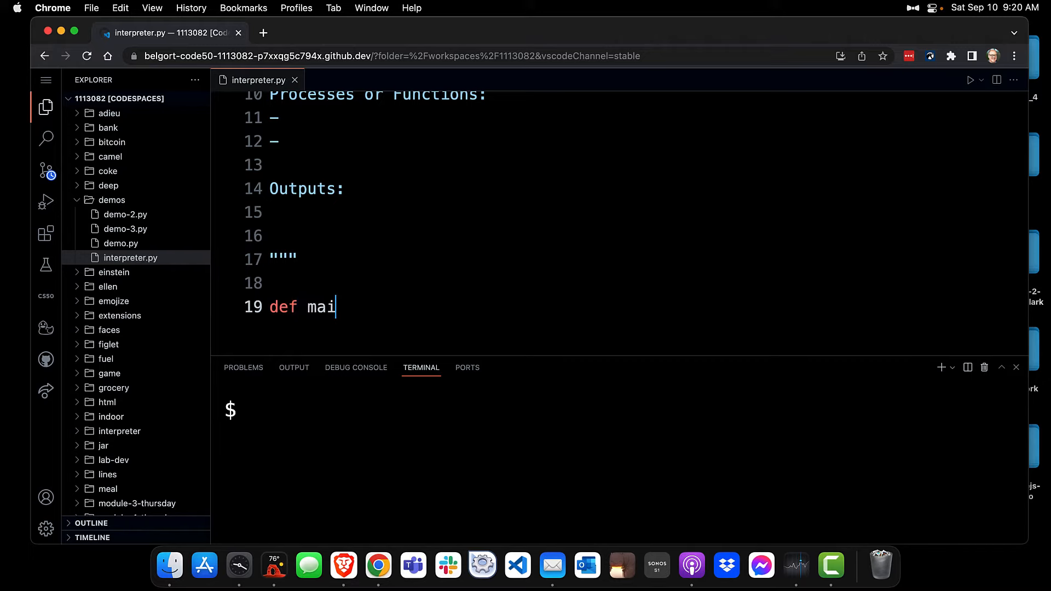
text(n():)
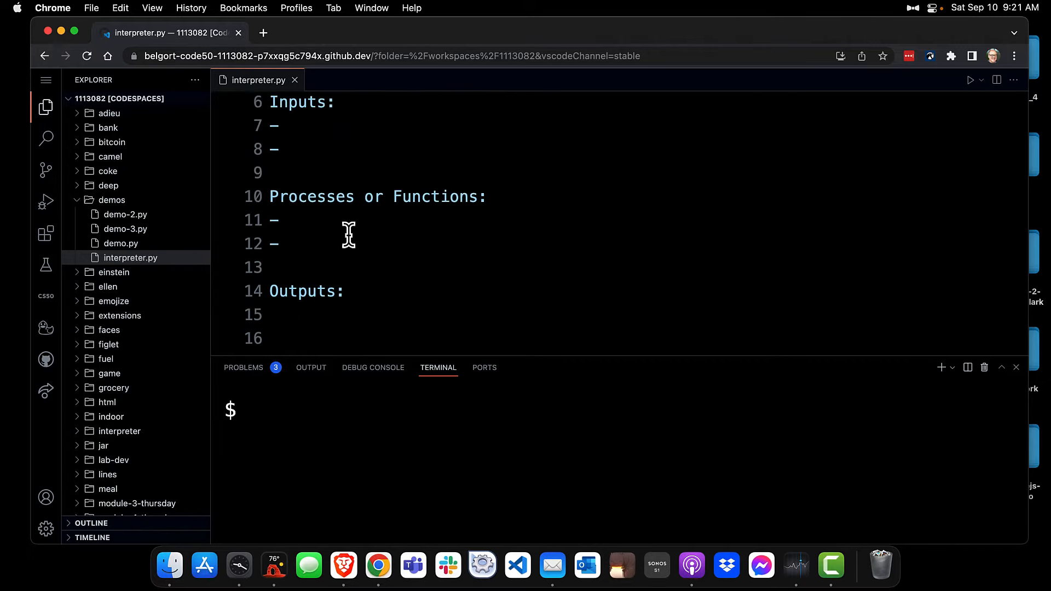
drag(275, 125, 275, 149)
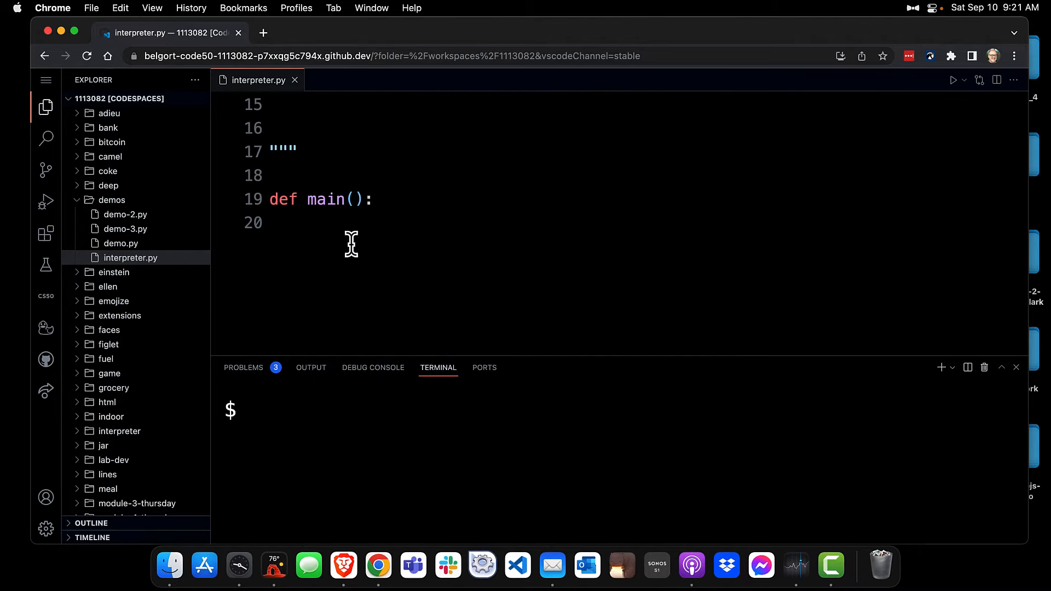
text(Inputs:)
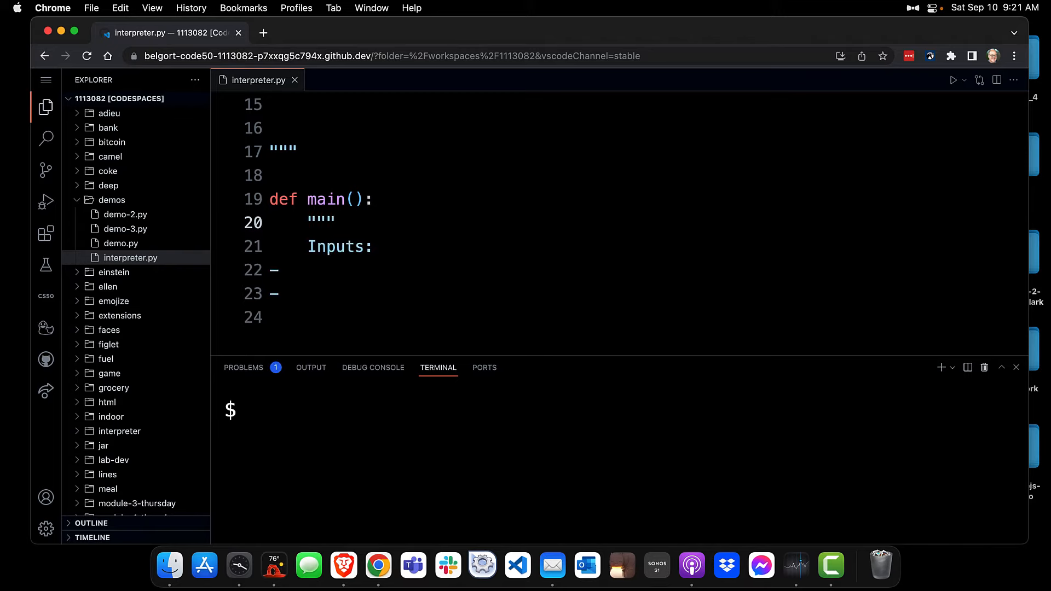
text(")
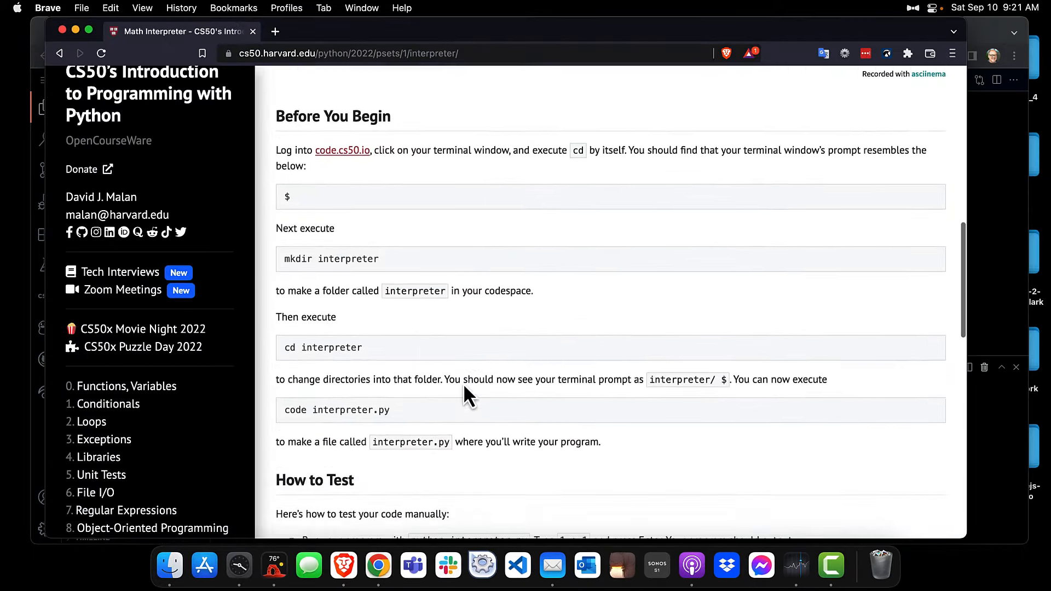
- Scroll to How to Test and copy the check50 cs50/problems/2022/python/interpreter command
scroll(down, 3)
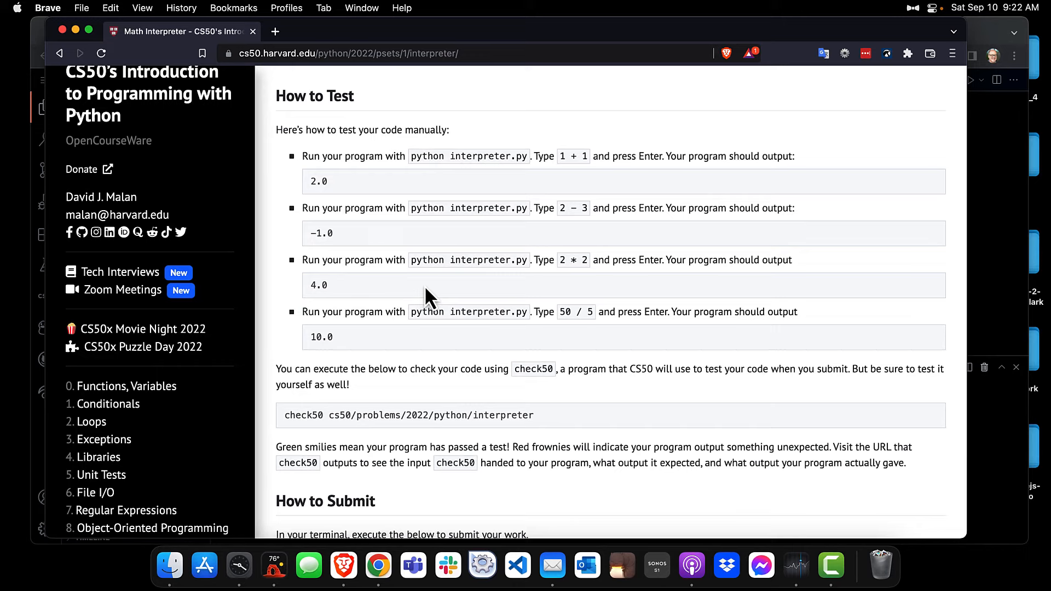
mouse_move(521, 318)
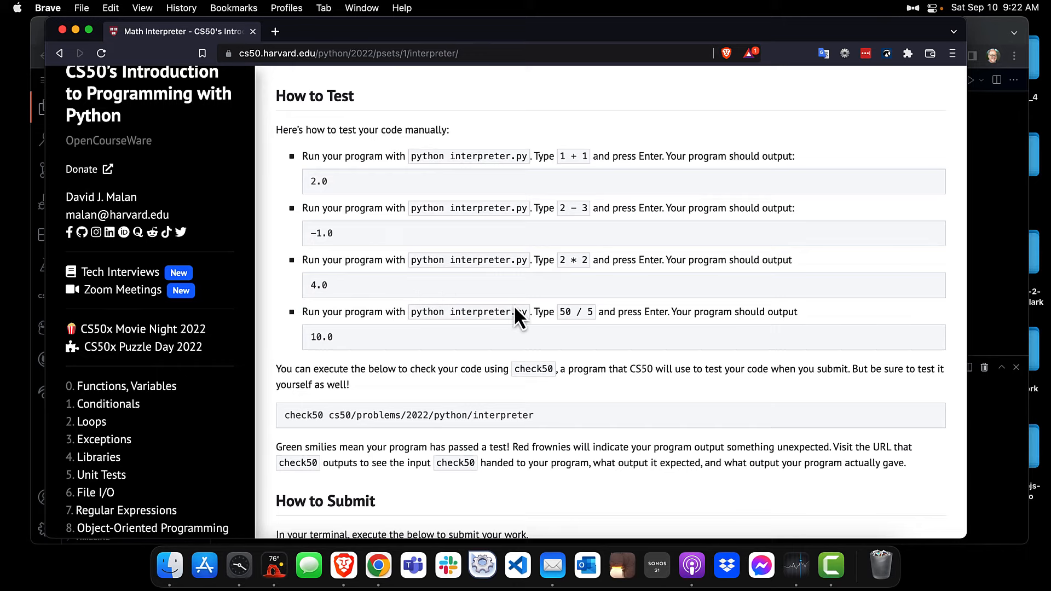
scroll(down, 3)
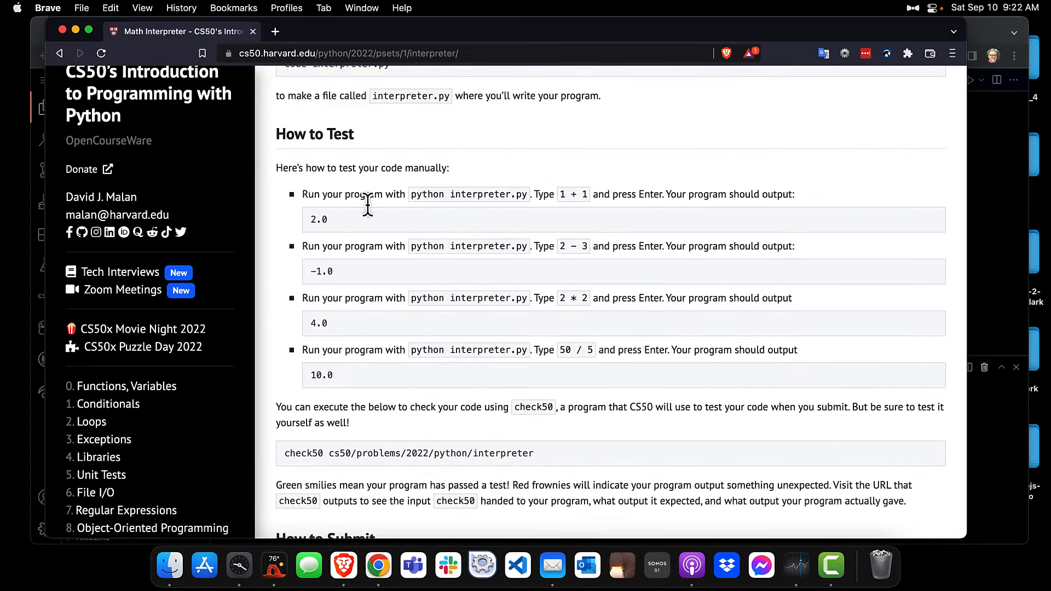
mouse_move(368, 249)
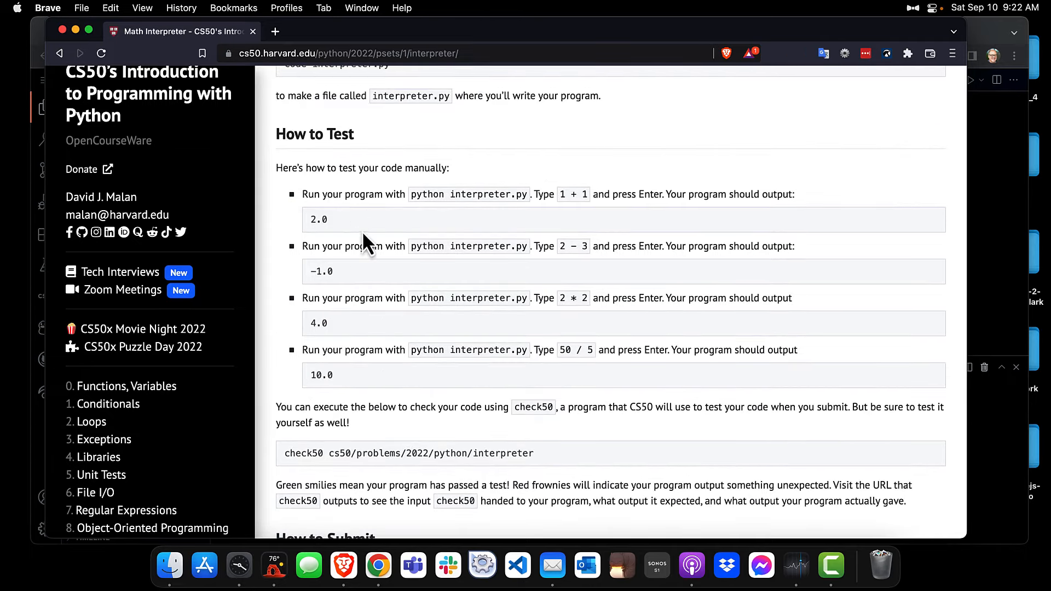
mouse_move(486, 288)
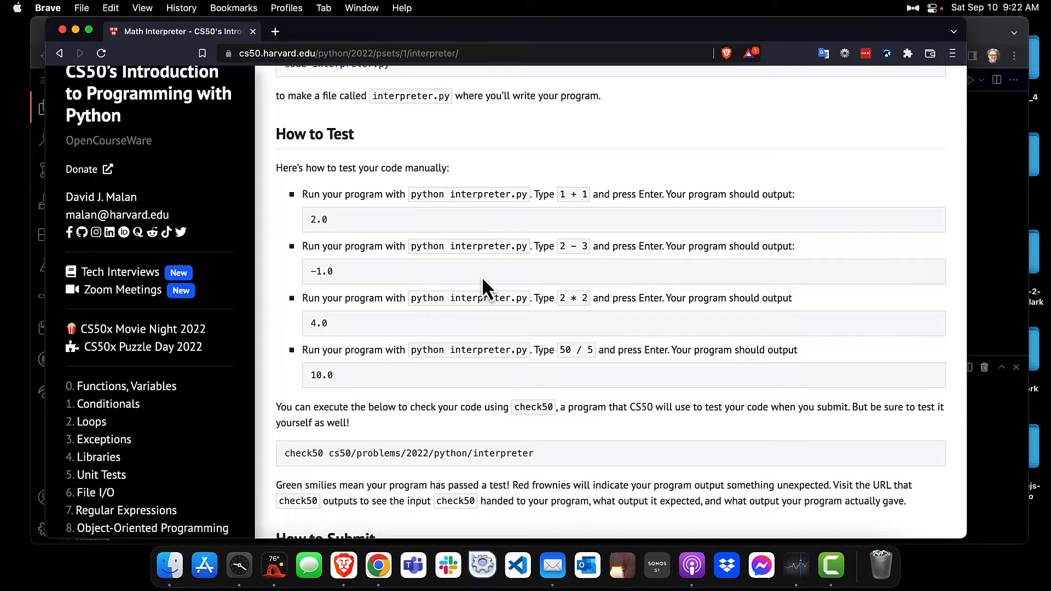
scroll(down, 3)
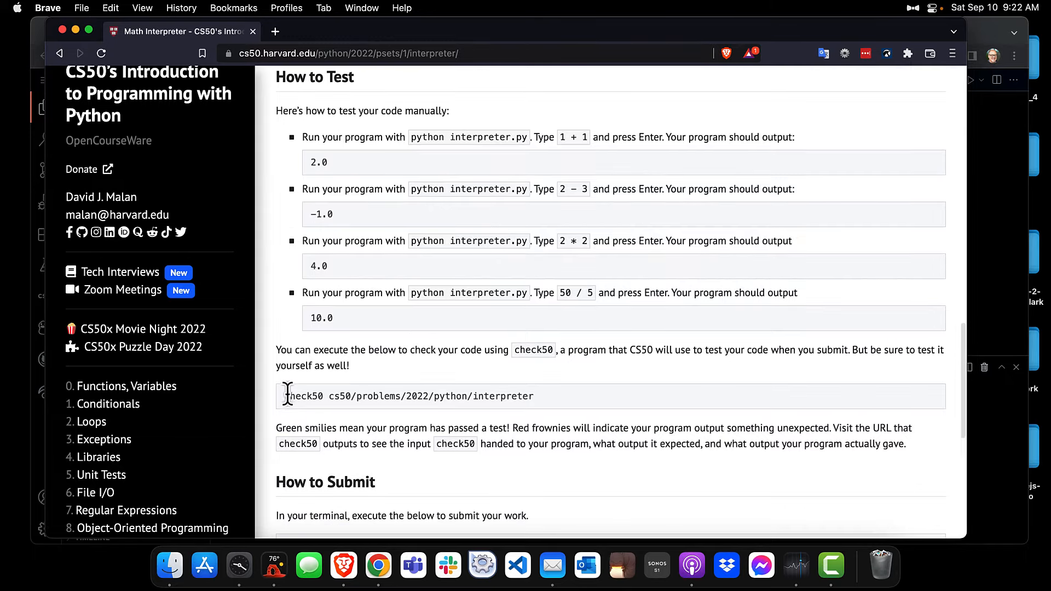
right_click(409, 396)
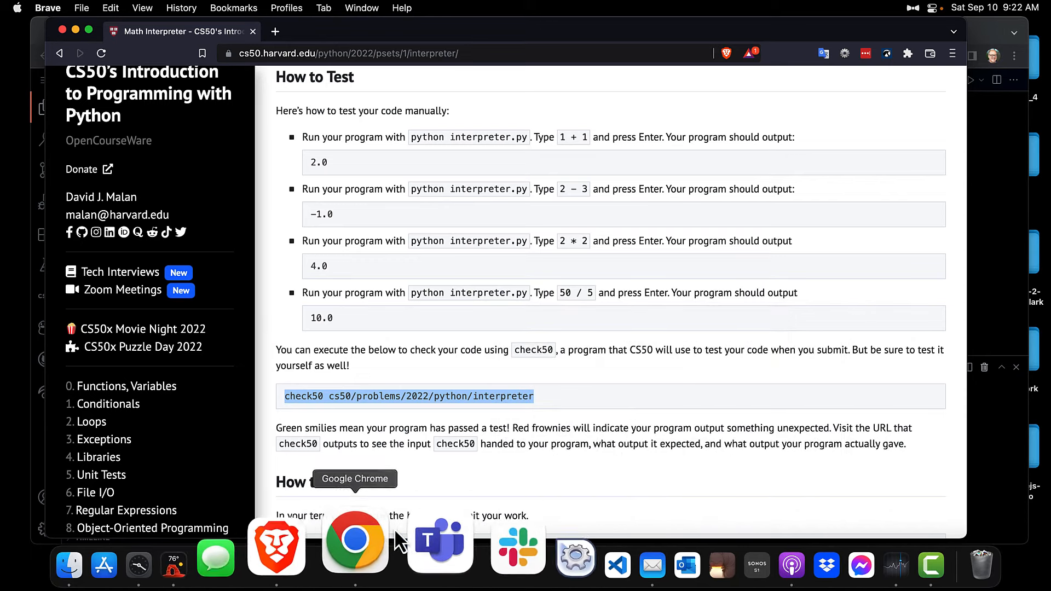
- Return to the codespace via the dock and let check50 run in the terminal
click(355, 539)
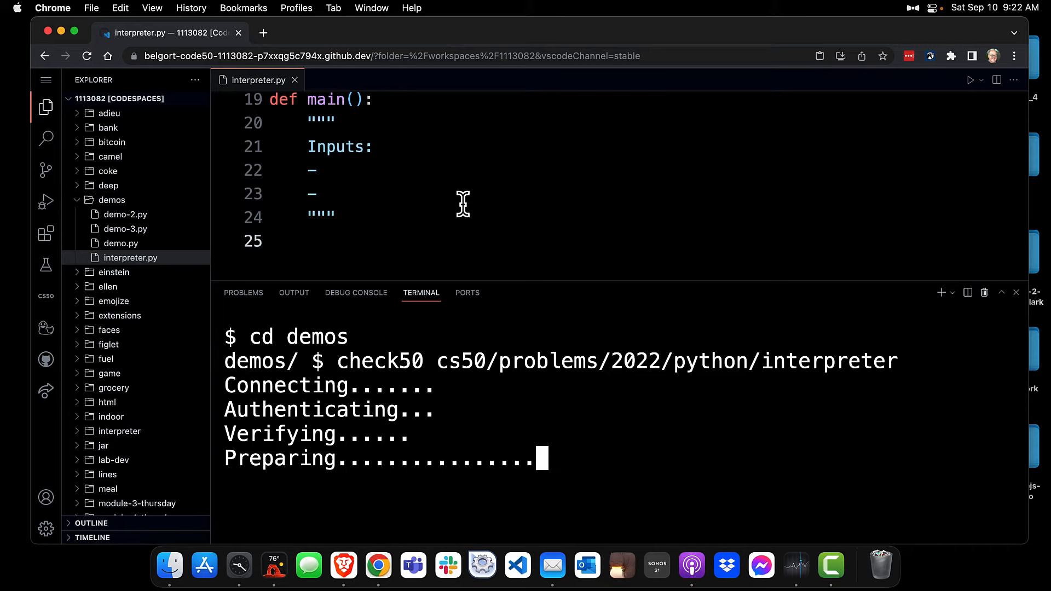
click(341, 544)
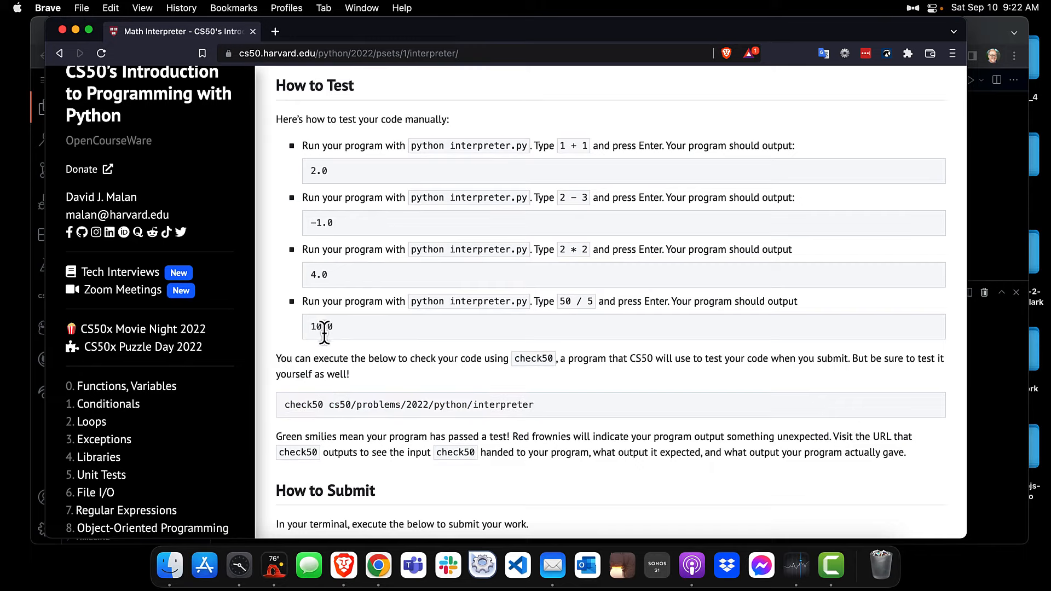
mouse_move(338, 513)
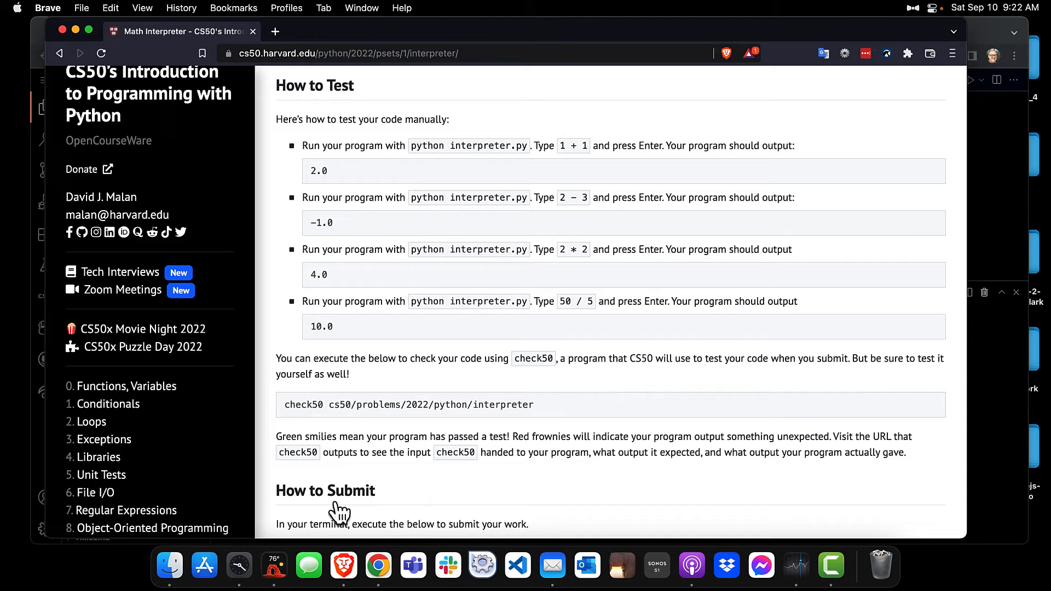
mouse_move(377, 543)
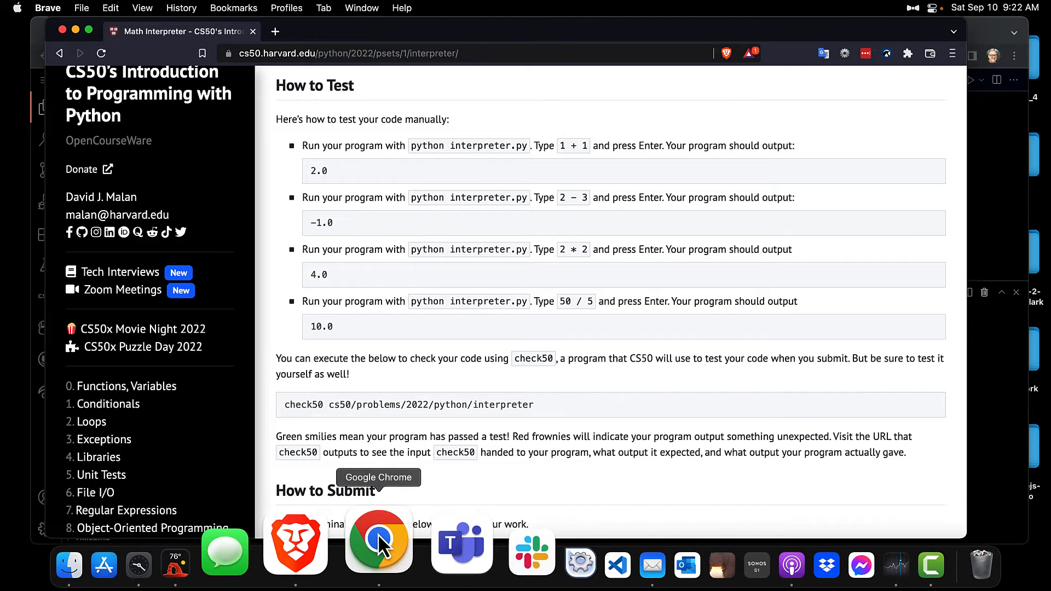
click(378, 541)
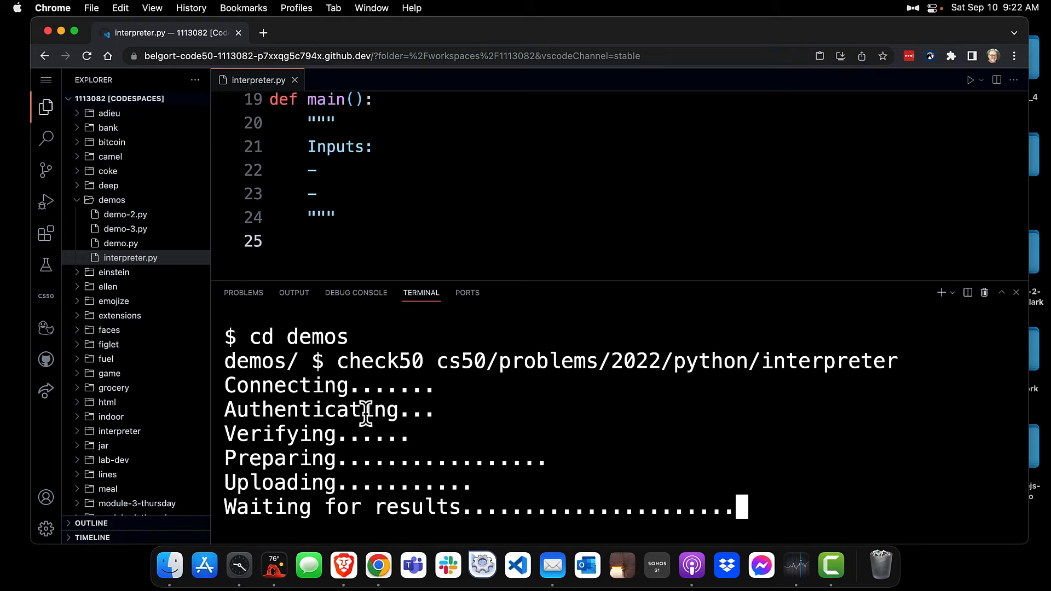
mouse_move(295, 199)
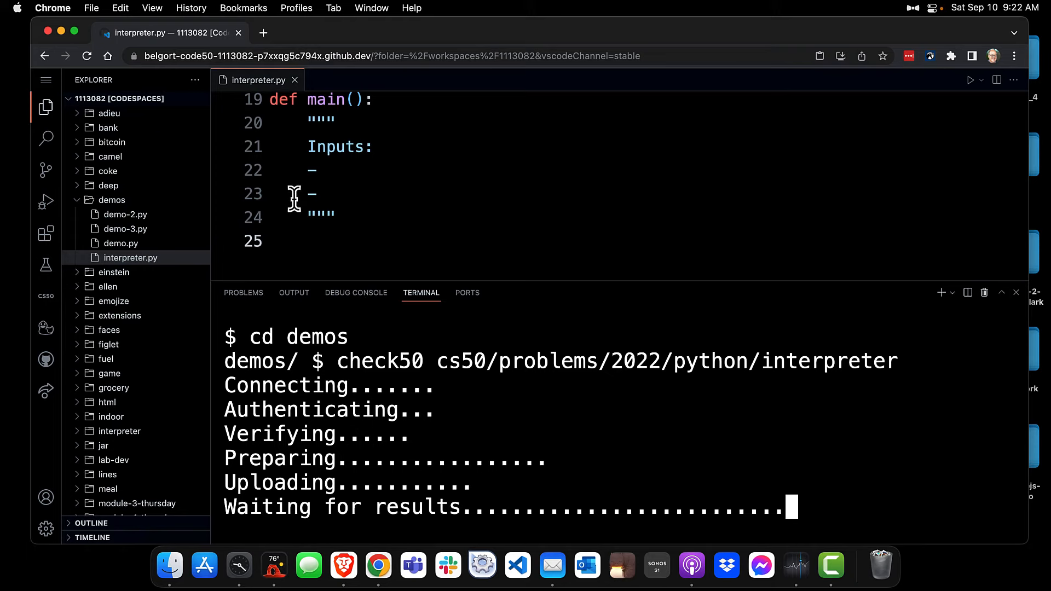
mouse_move(376, 211)
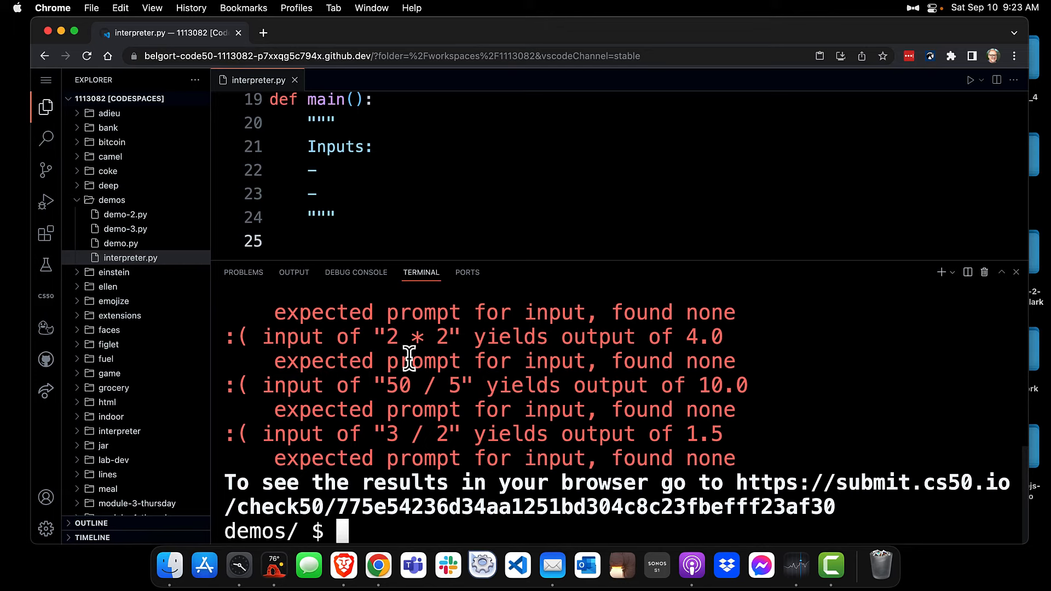
mouse_move(414, 354)
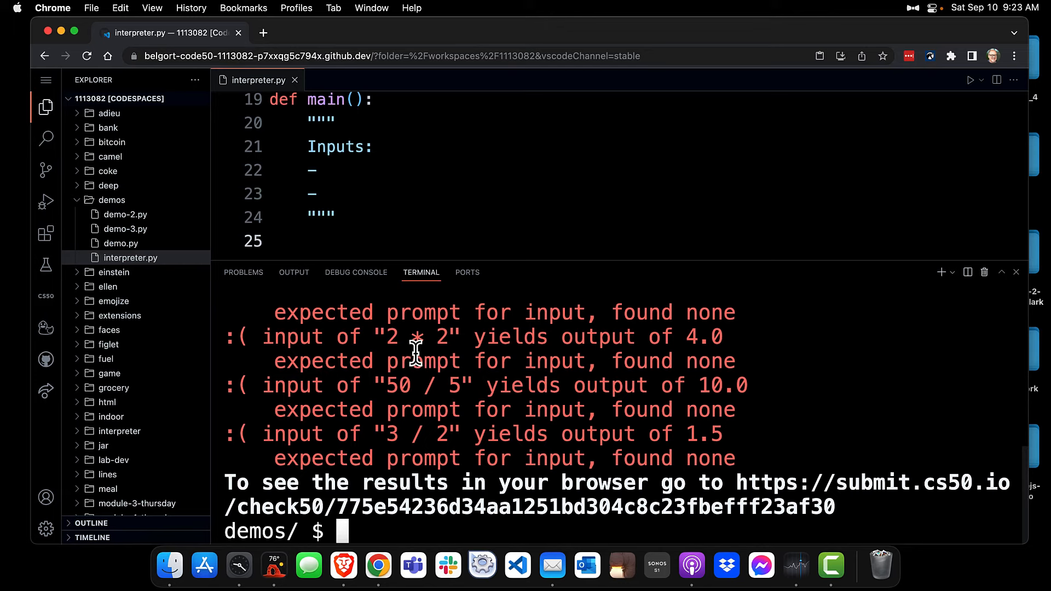
mouse_move(471, 407)
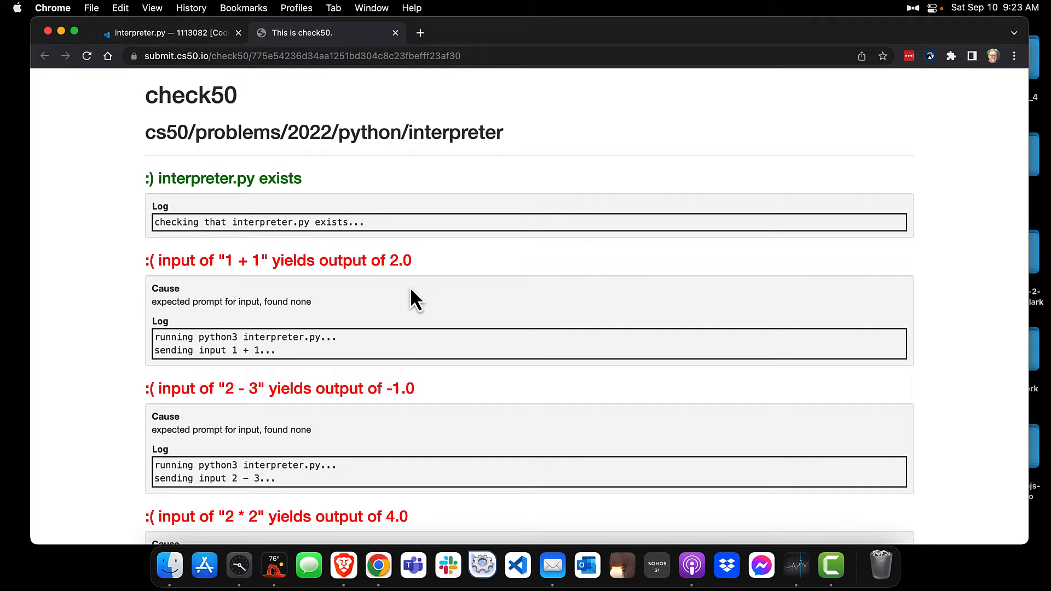
- Open the submit.cs50.io check50 results link from the terminal, then return to the terminal
scroll(down, 3)
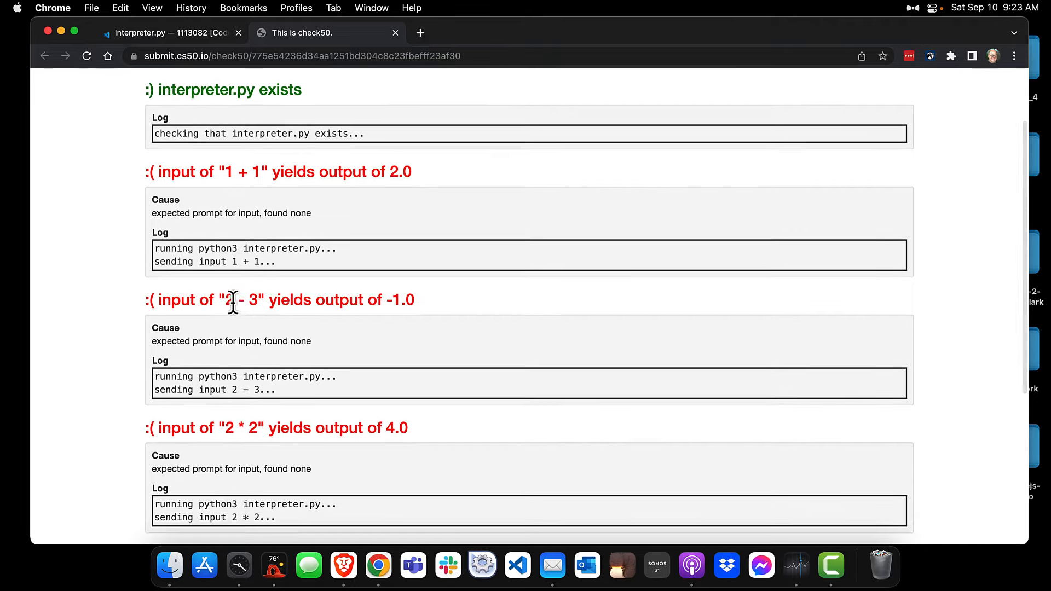
scroll(down, 3)
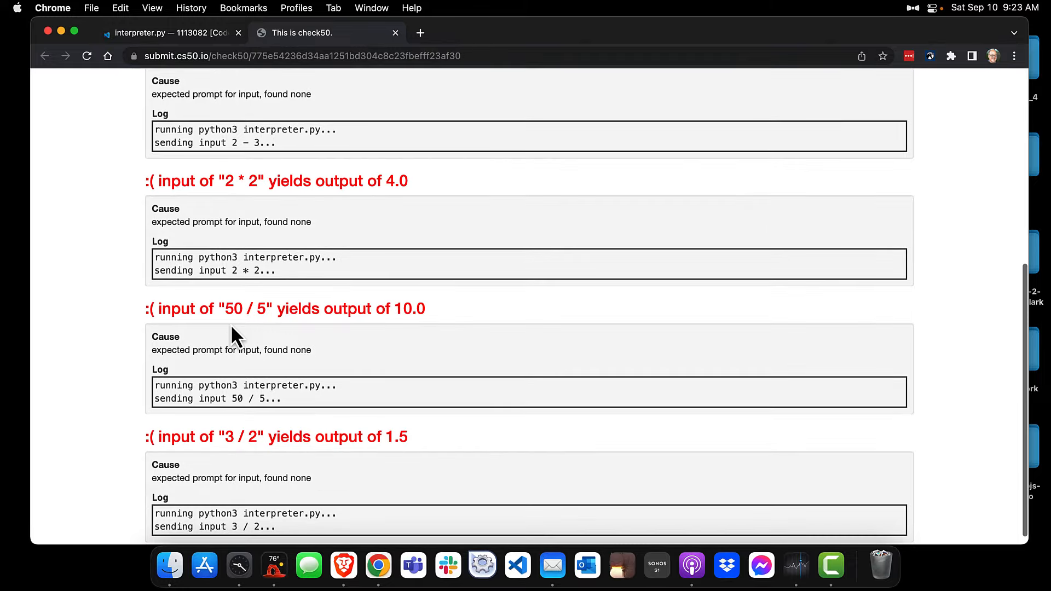
mouse_move(184, 60)
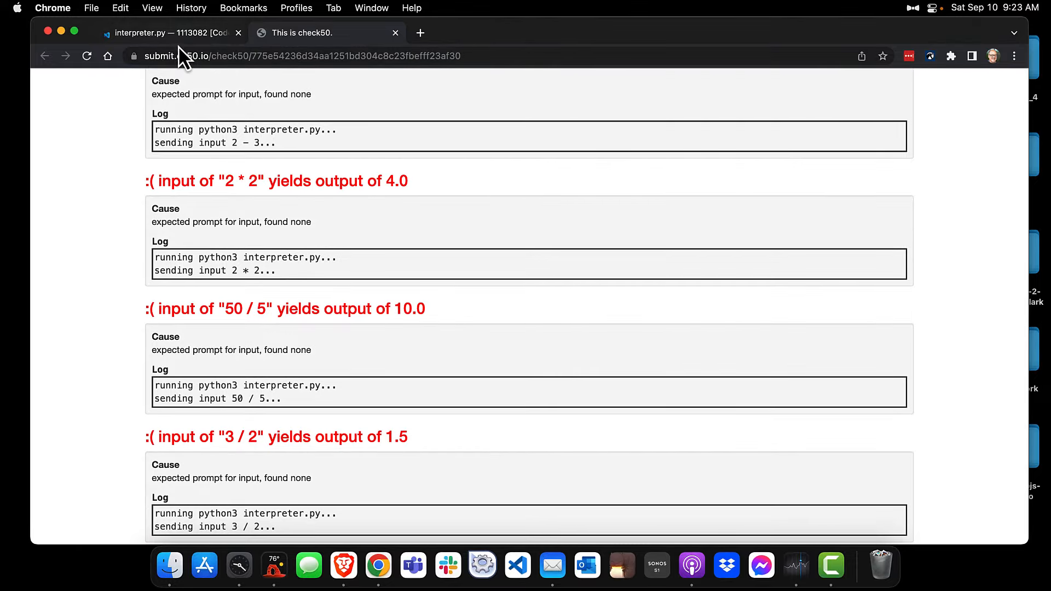
click(168, 31)
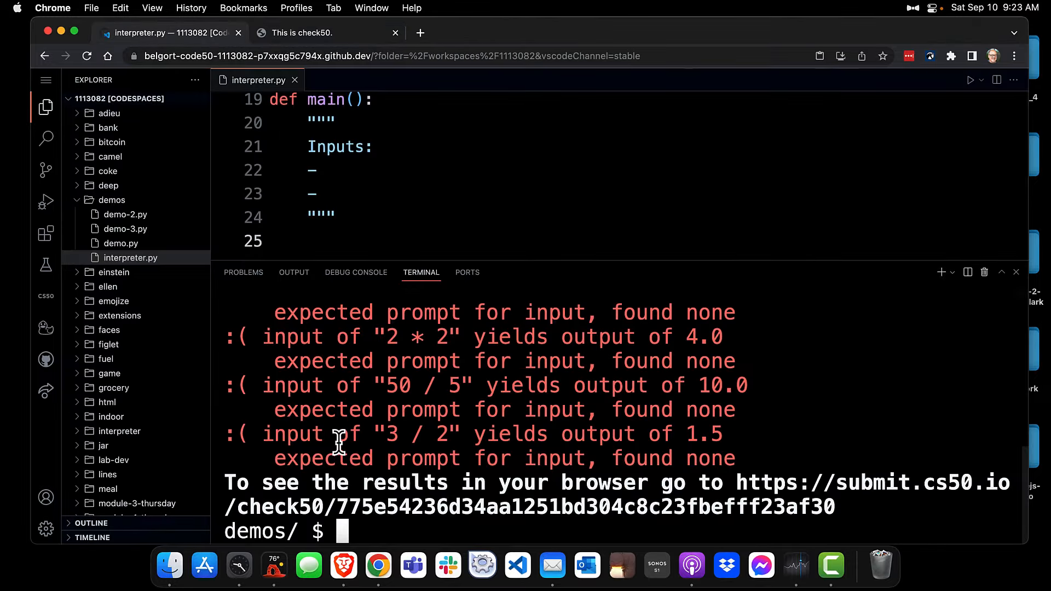
mouse_move(369, 483)
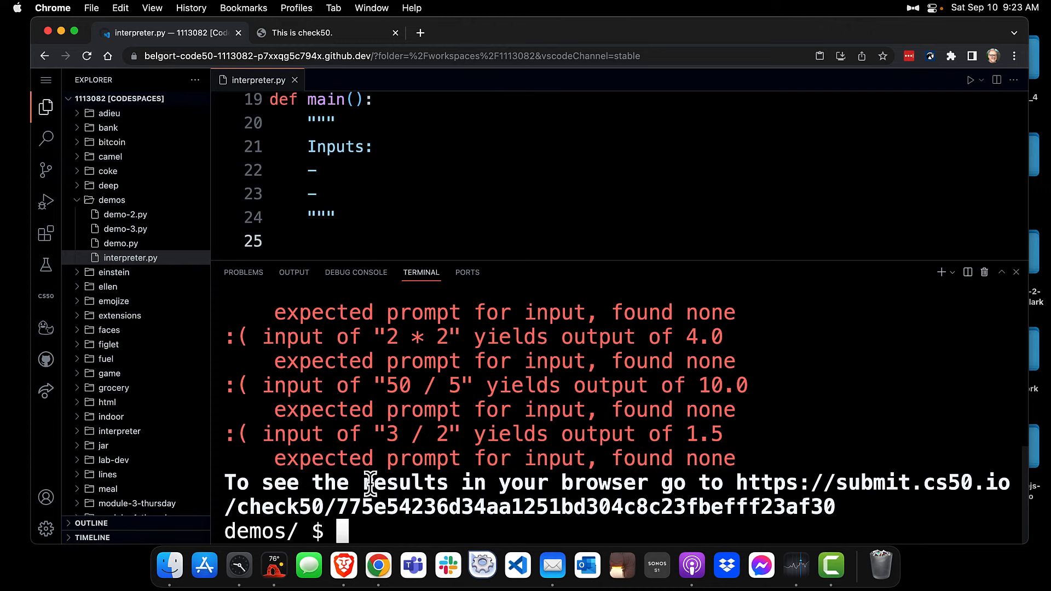
mouse_move(443, 509)
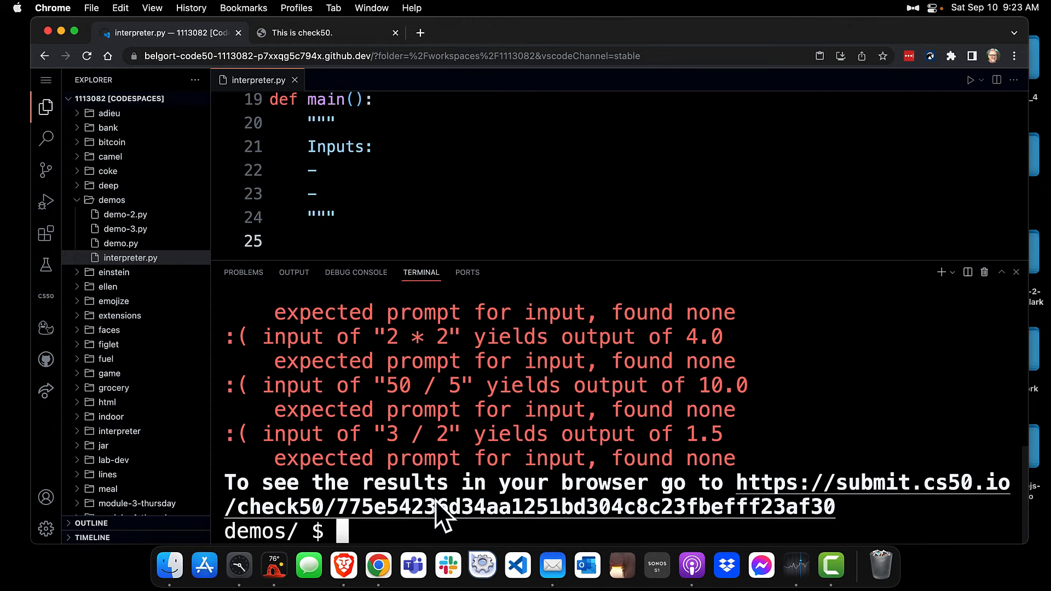
click(301, 33)
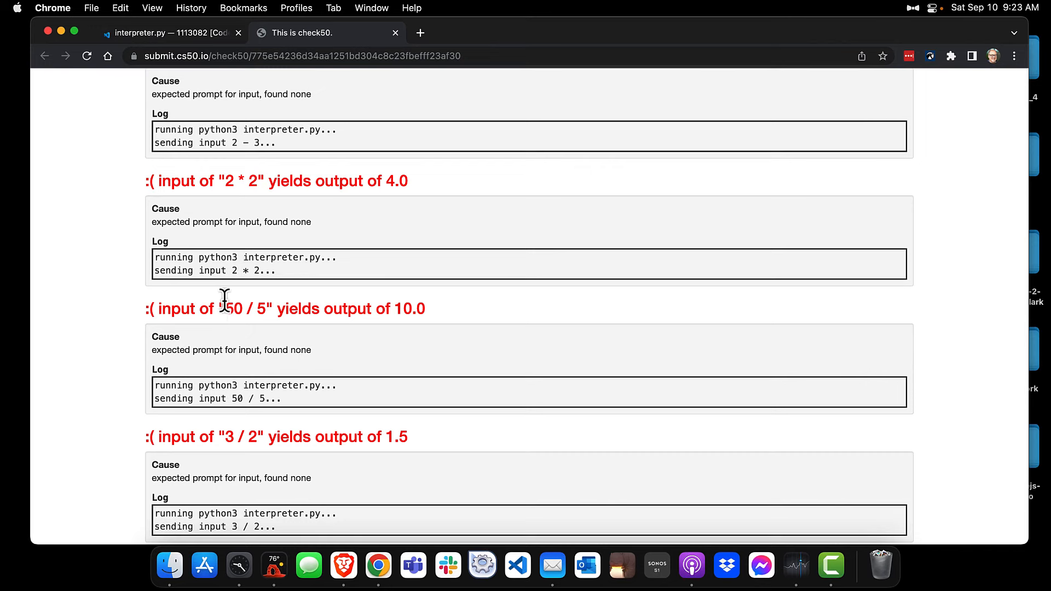
mouse_move(227, 300)
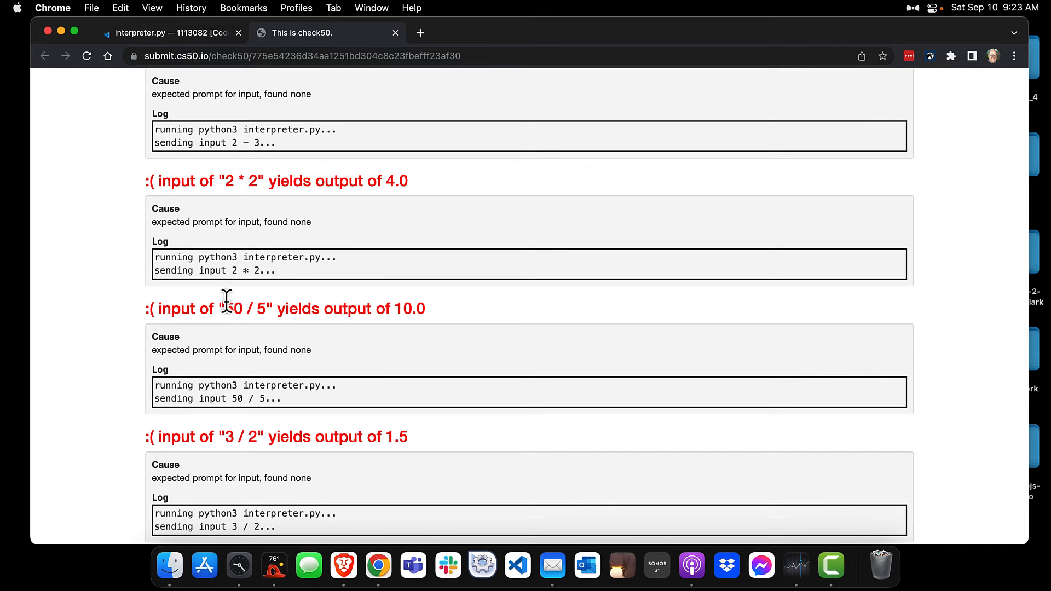
click(168, 32)
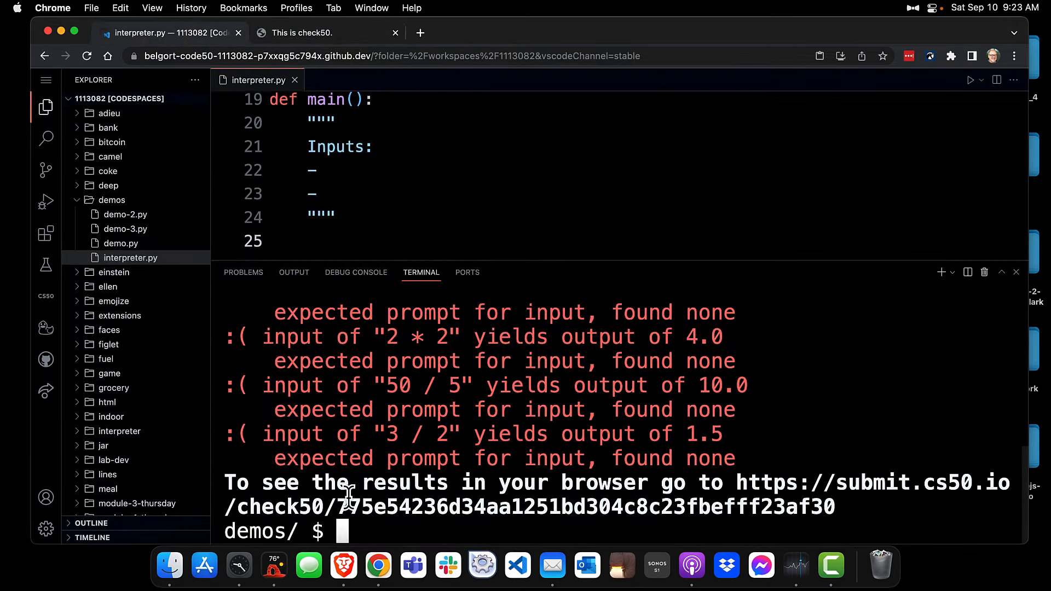
mouse_move(349, 516)
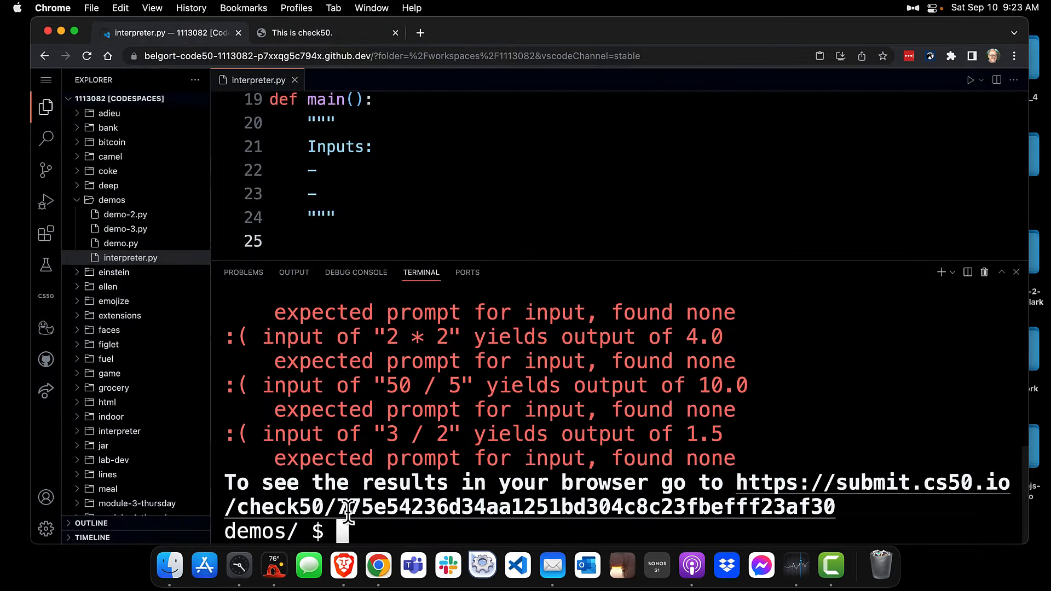
mouse_move(373, 470)
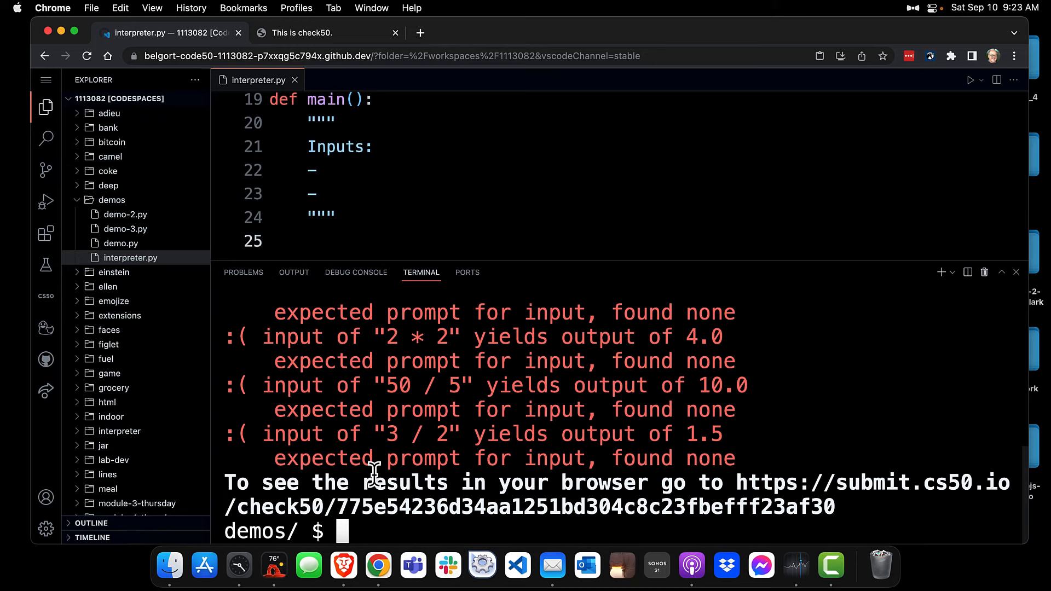
mouse_move(375, 461)
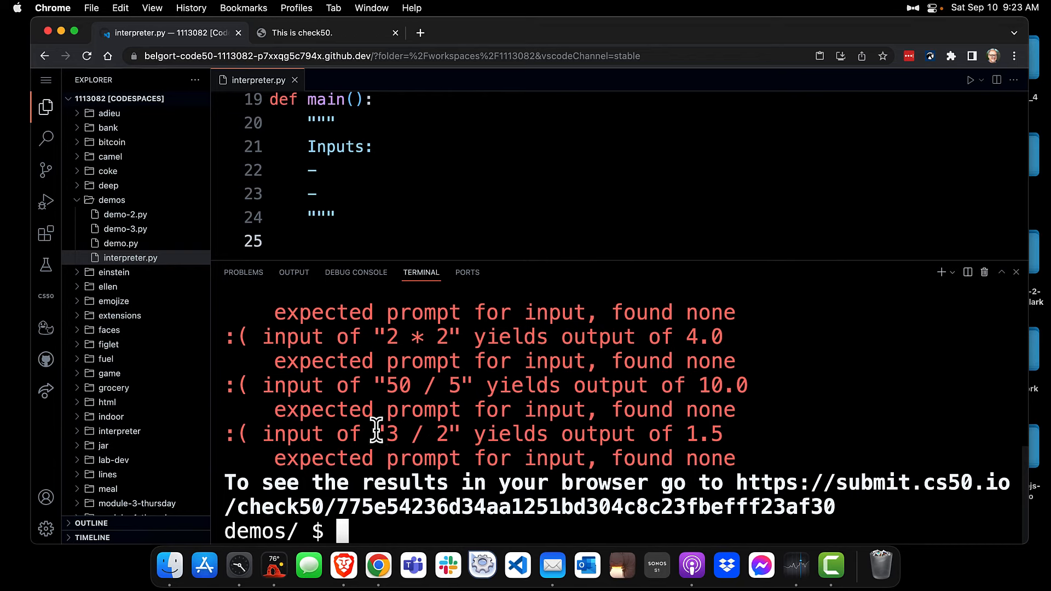
mouse_move(390, 252)
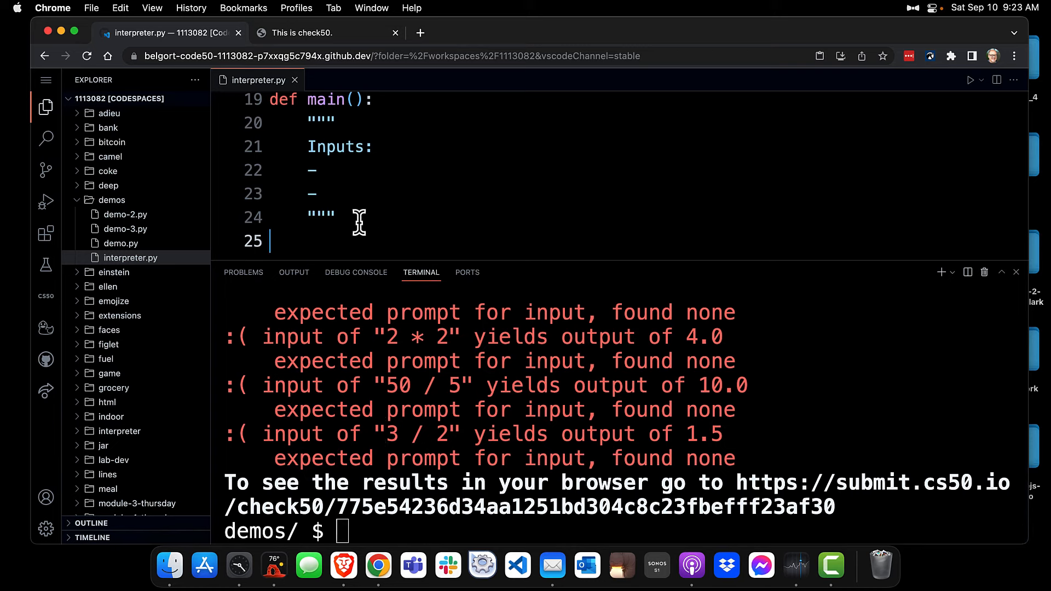
scroll(down, 3)
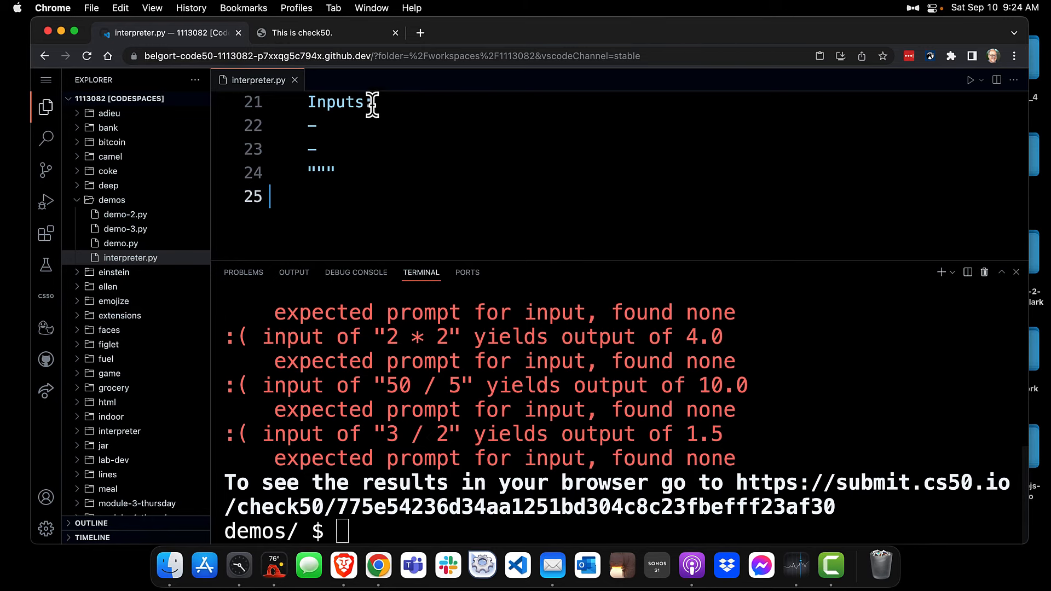
click(301, 32)
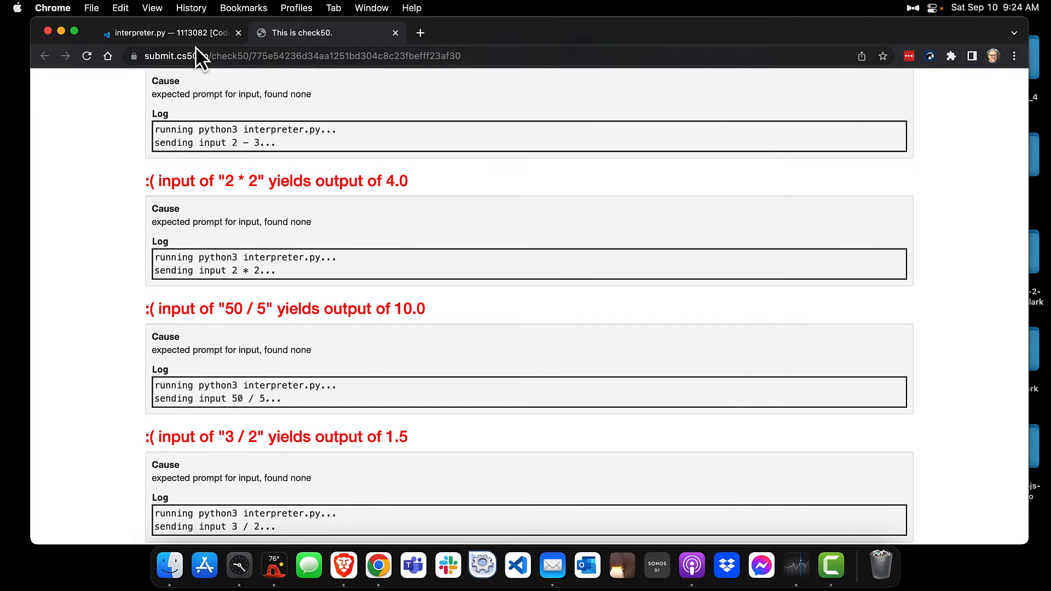
click(168, 31)
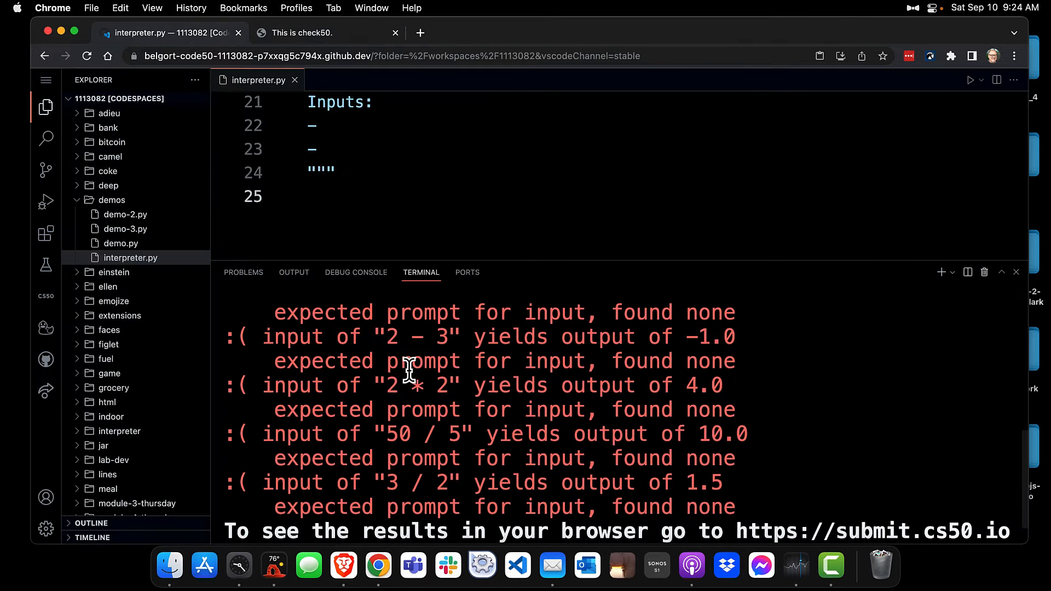
scroll(down, 3)
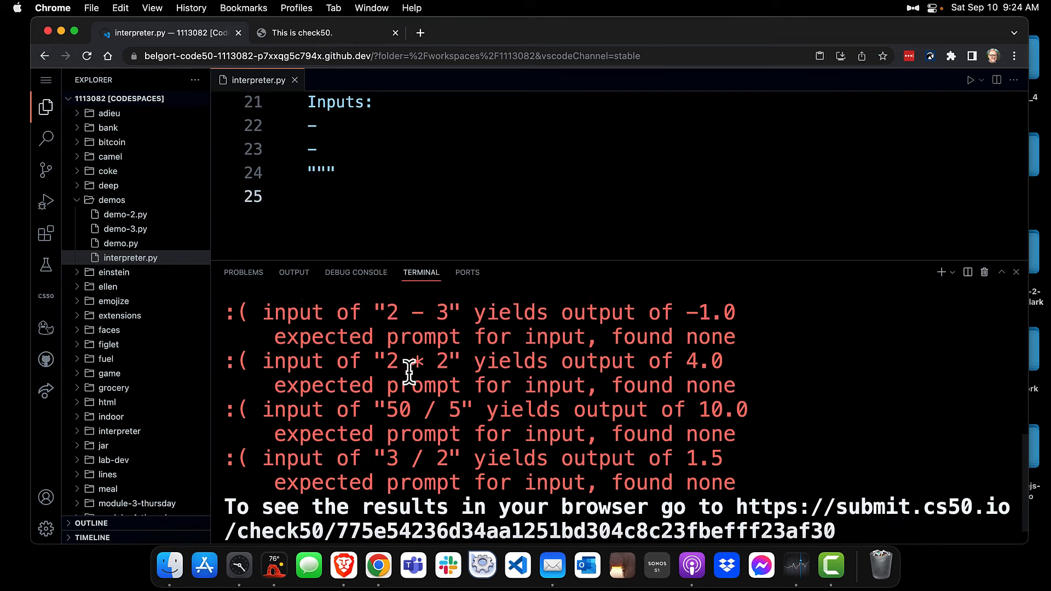